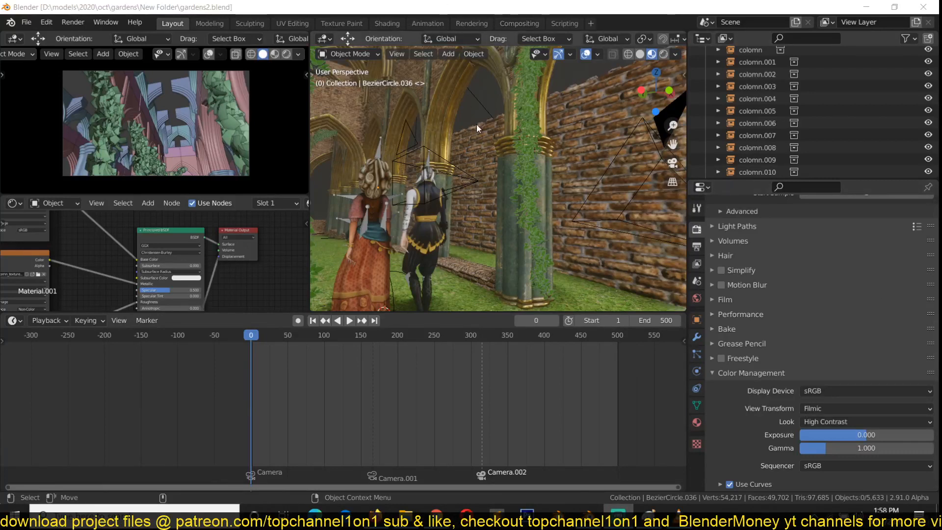
# Start playing the finished palace garden animation video.
pyautogui.click(536, 291)
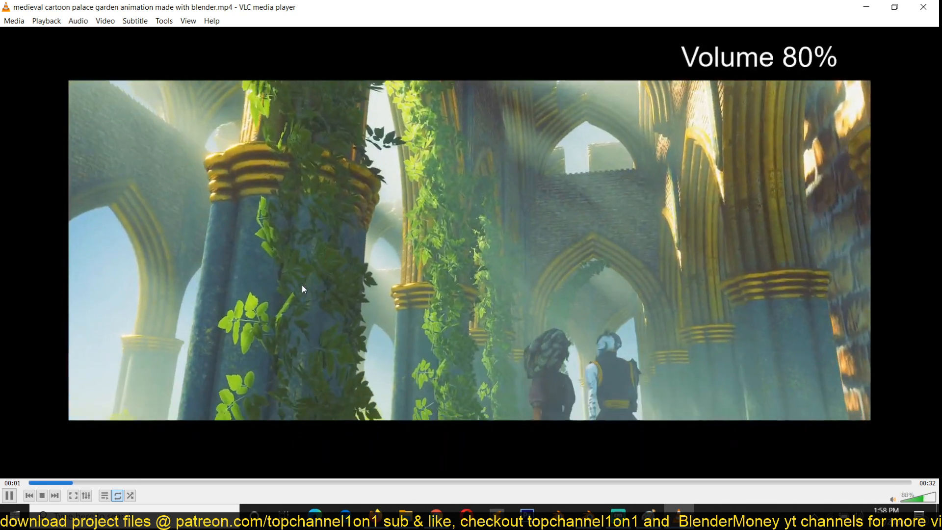
# Pause the garden animation briefly, then resume playback.
pyautogui.click(9, 495)
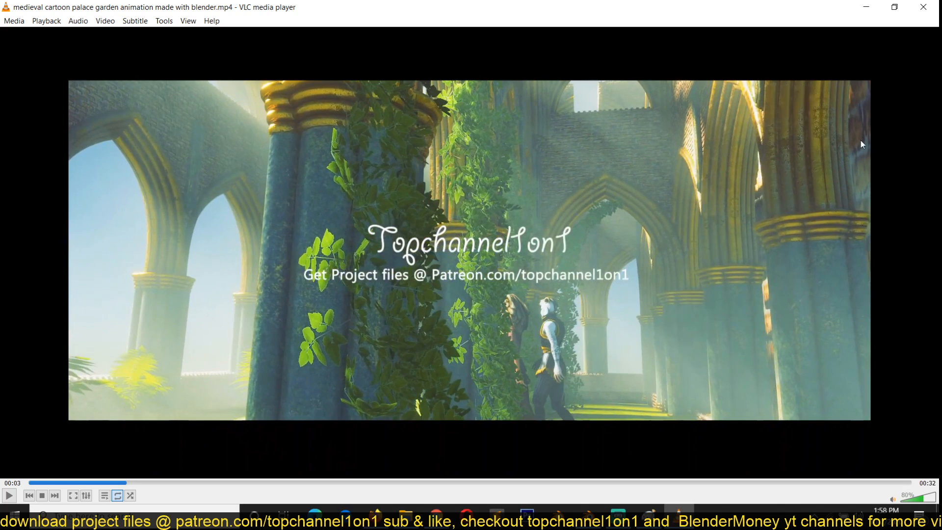
pyautogui.moveTo(461, 249)
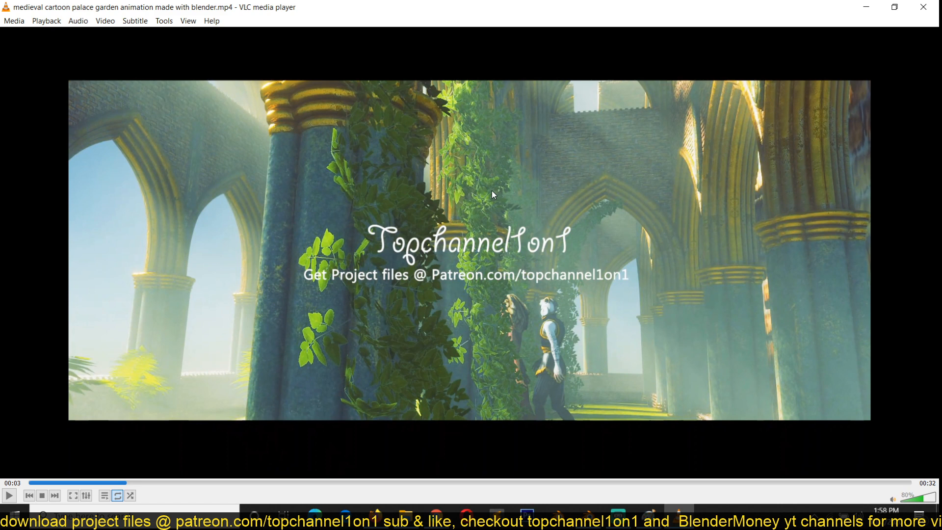
pyautogui.click(8, 496)
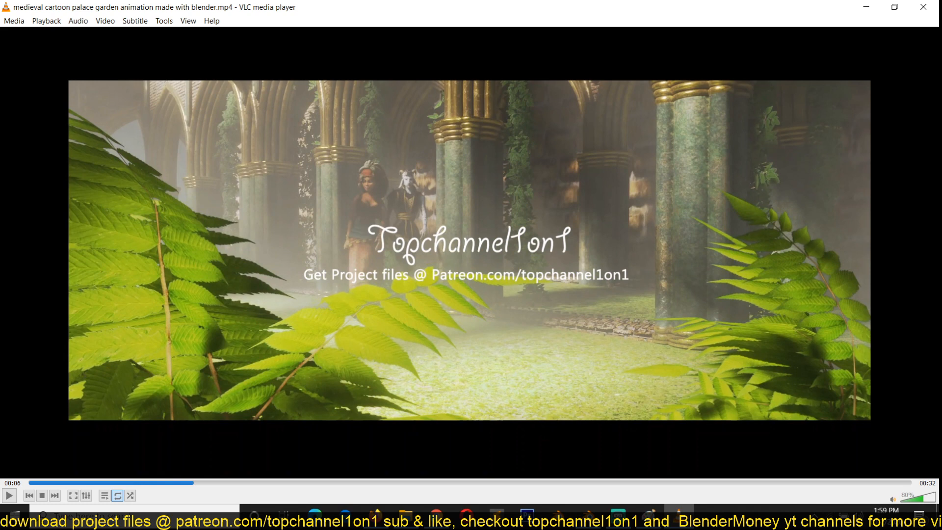
pyautogui.moveTo(565, 212)
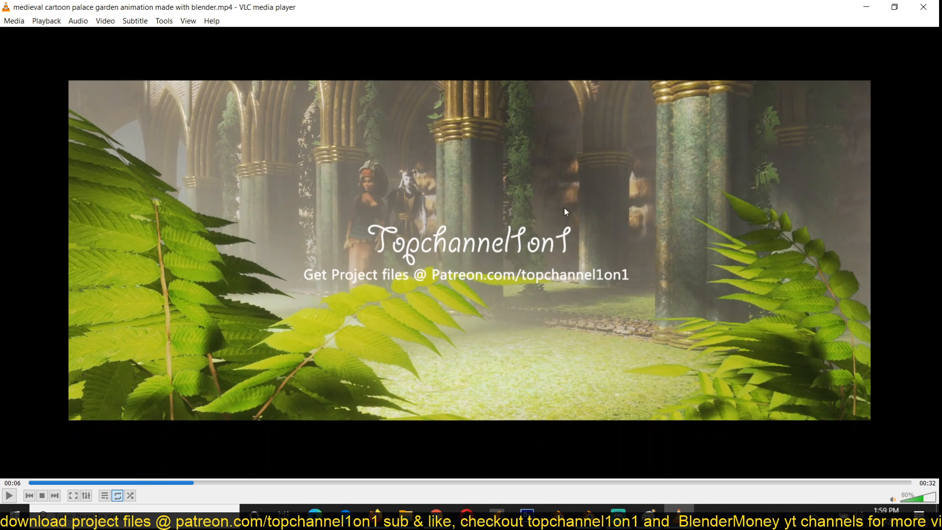
pyautogui.moveTo(569, 133)
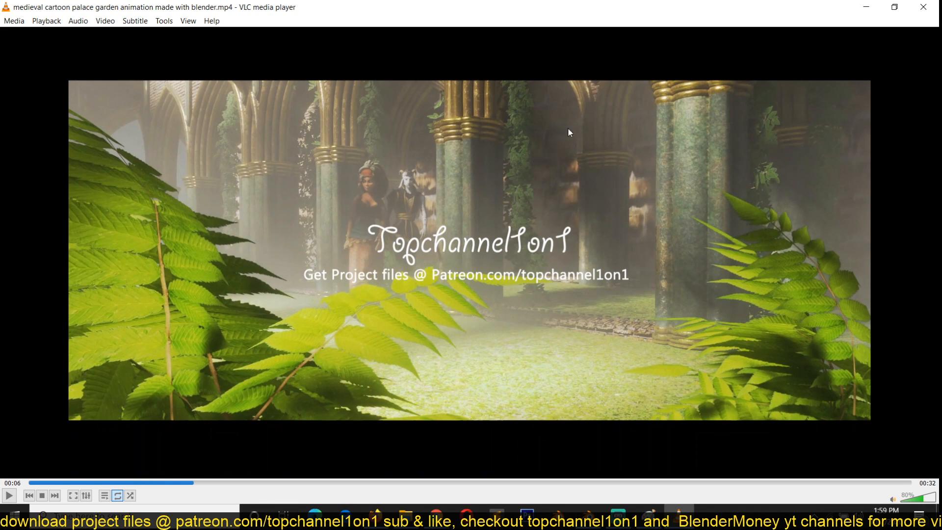
pyautogui.moveTo(697, 163)
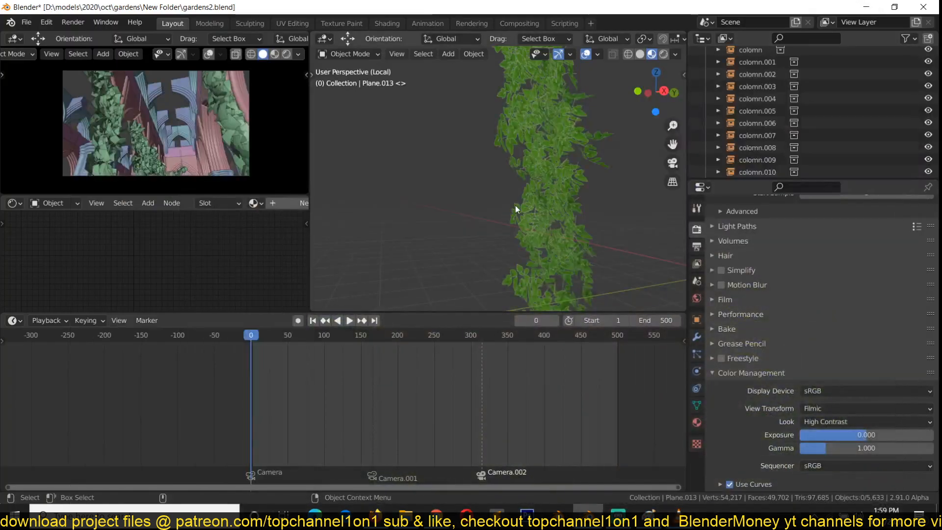
# Leave the isolated vine view to show the full garden scene again.
pyautogui.click(529, 180)
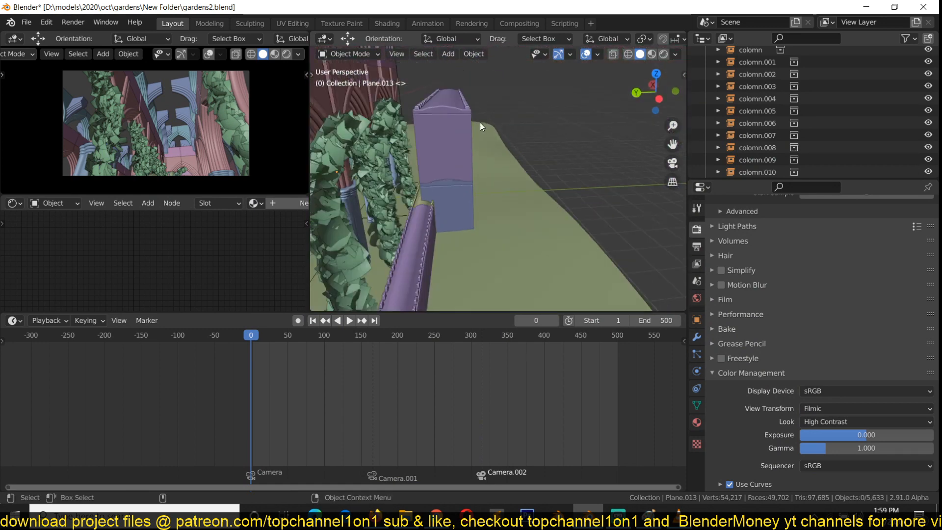
# Subdivide and reshape the new plane, then give it a new material with an image texture.
pyautogui.press('7')
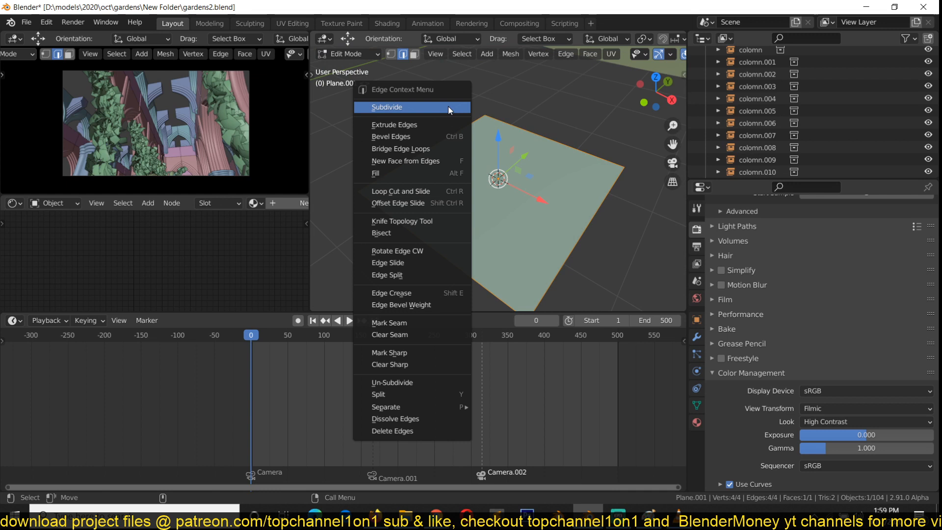
pyautogui.click(387, 107)
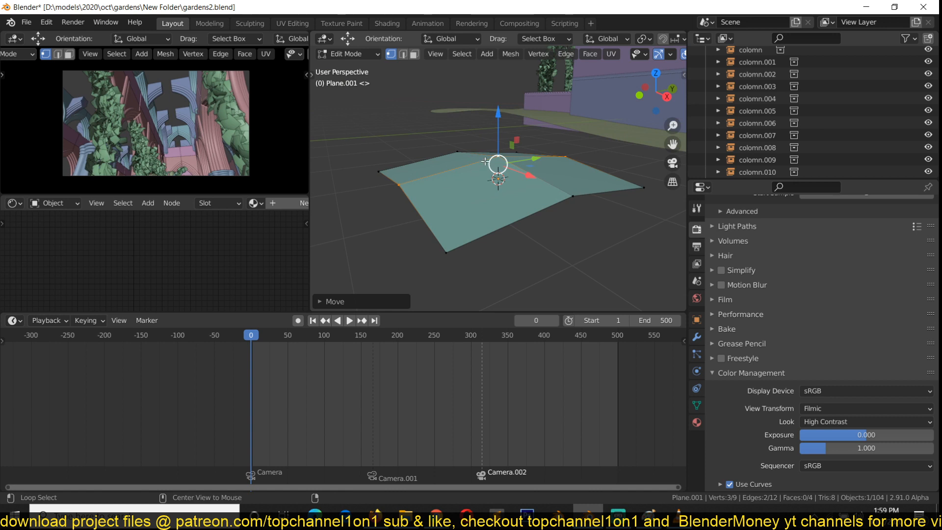
pyautogui.press('Tab')
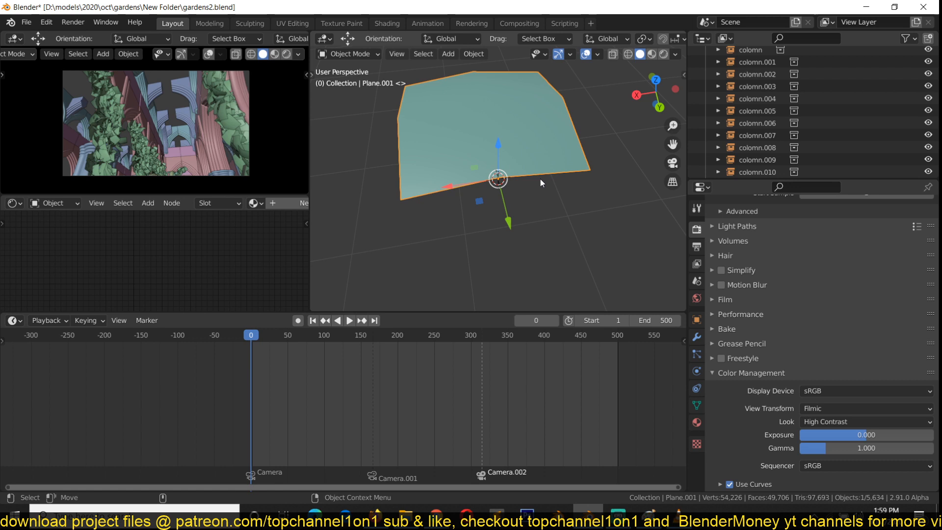
pyautogui.click(193, 202)
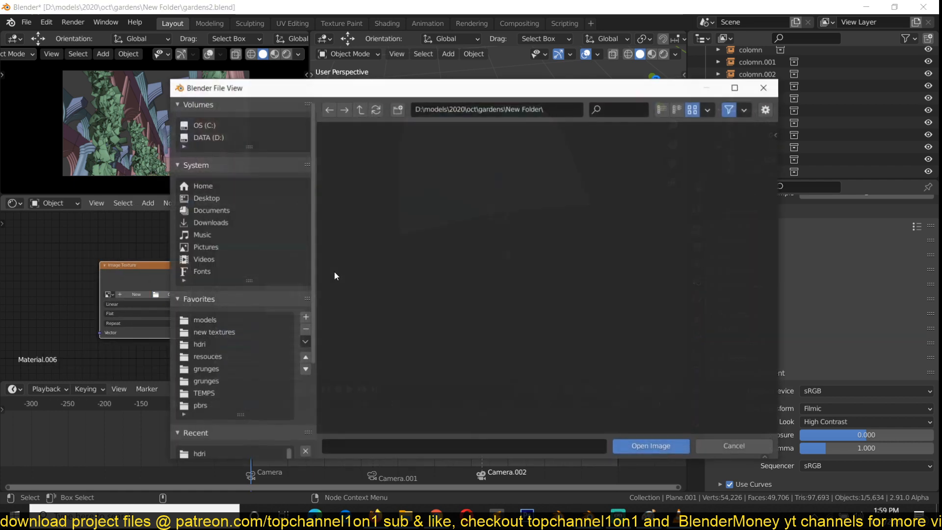
# Browse the resouces plants folder and pick the green leaf branch image.
pyautogui.click(201, 406)
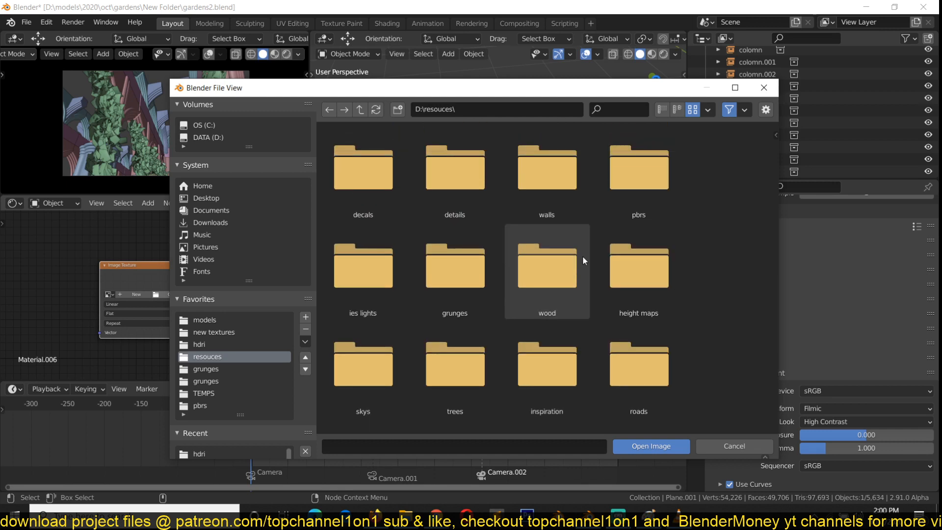
pyautogui.scroll(-3)
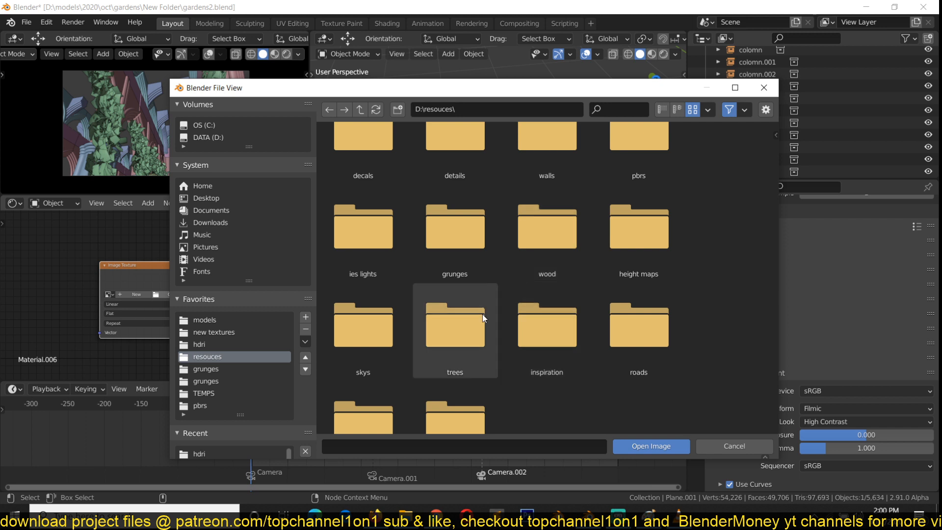
pyautogui.scroll(-3)
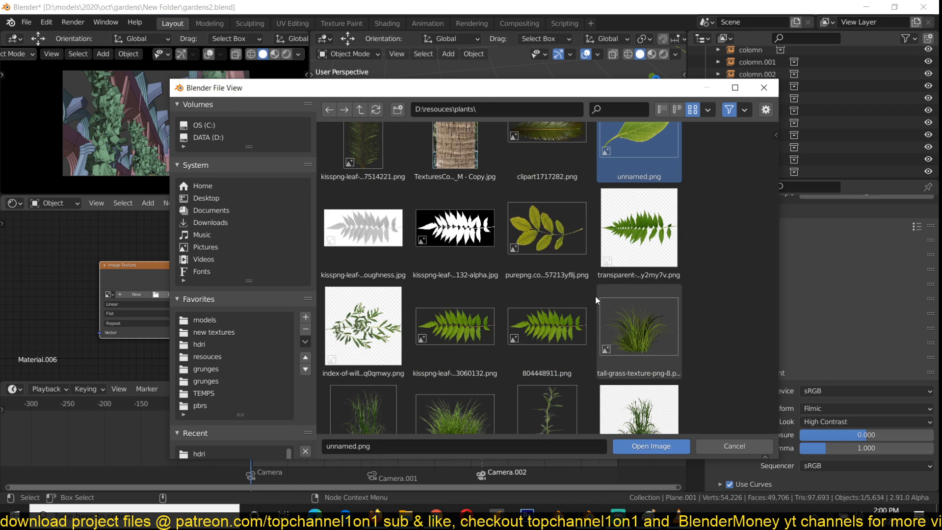
pyautogui.scroll(-3)
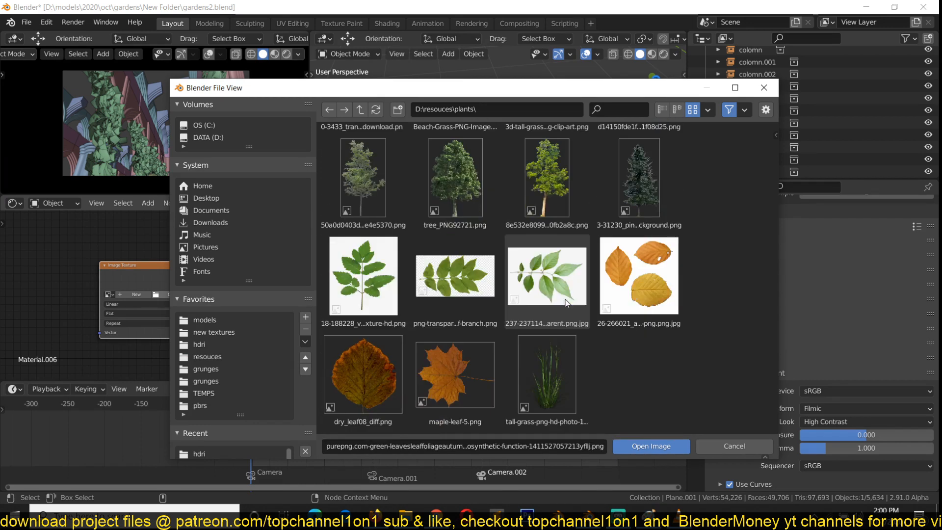
pyautogui.click(363, 276)
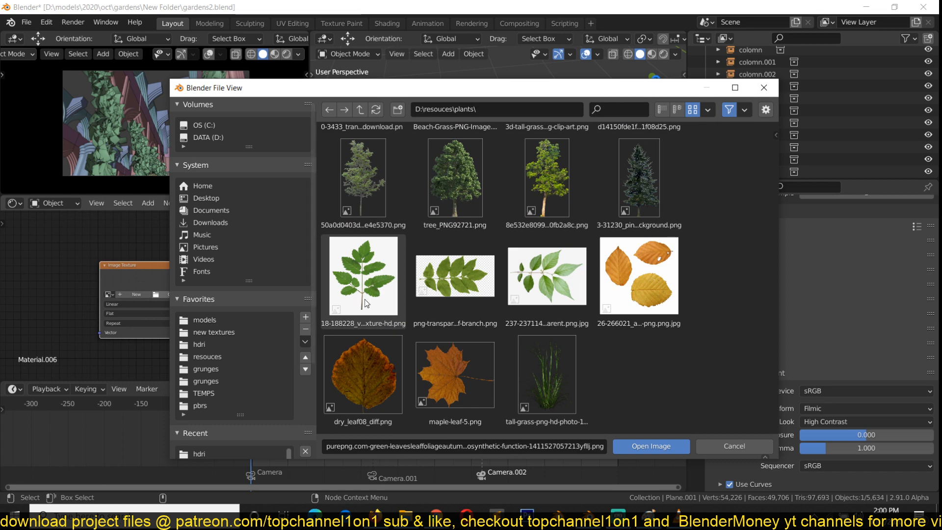
pyautogui.click(362, 276)
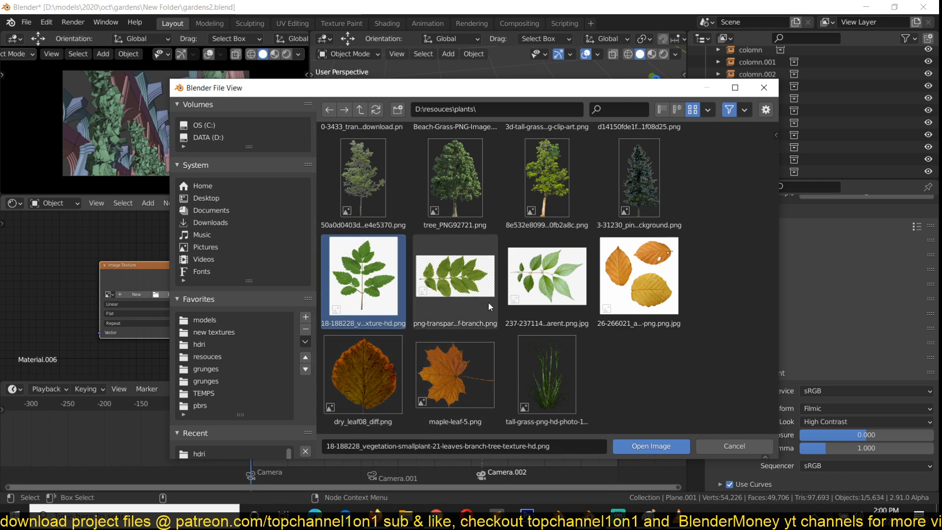
# Choose the yellow-green leaf branch image instead and load it into the texture.
pyautogui.scroll(-3)
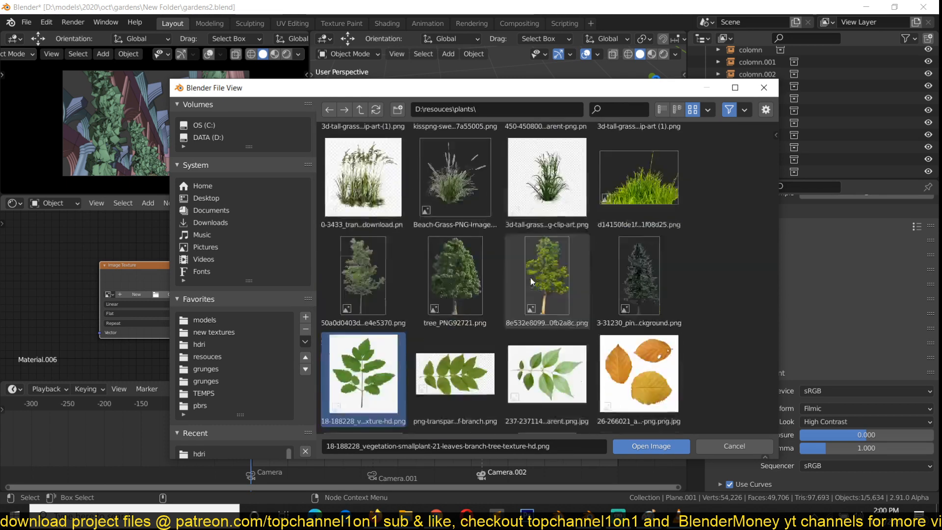
pyautogui.scroll(-3)
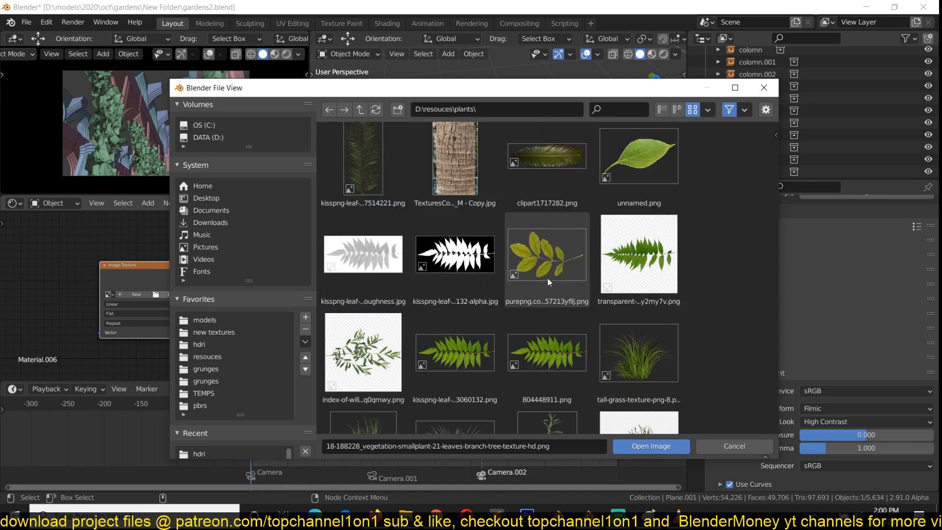
pyautogui.click(547, 252)
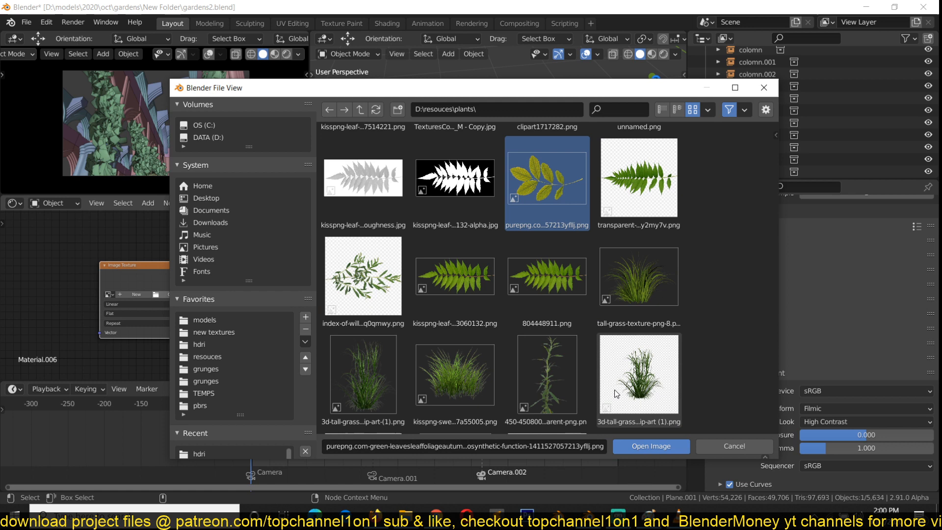
pyautogui.click(650, 446)
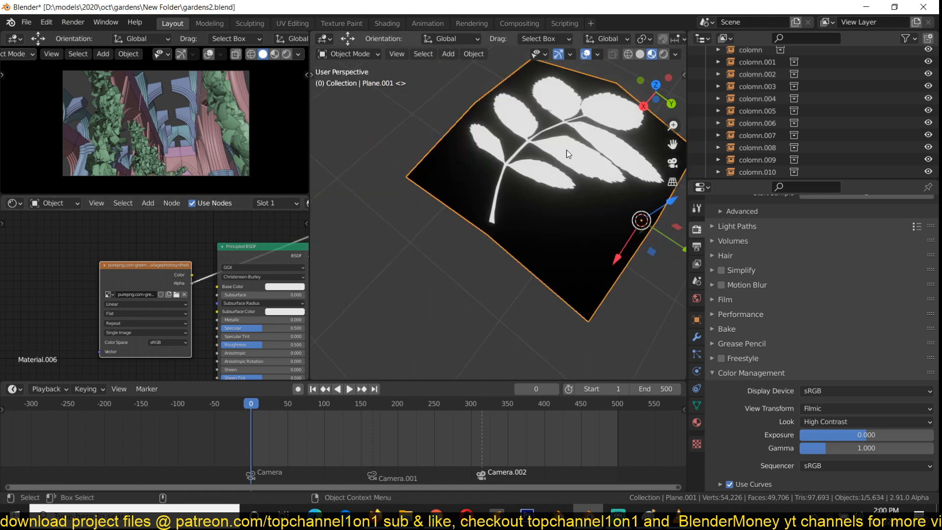
# From top view, move the leaf-textured plane to a new spot on the grid.
pyautogui.press('7')
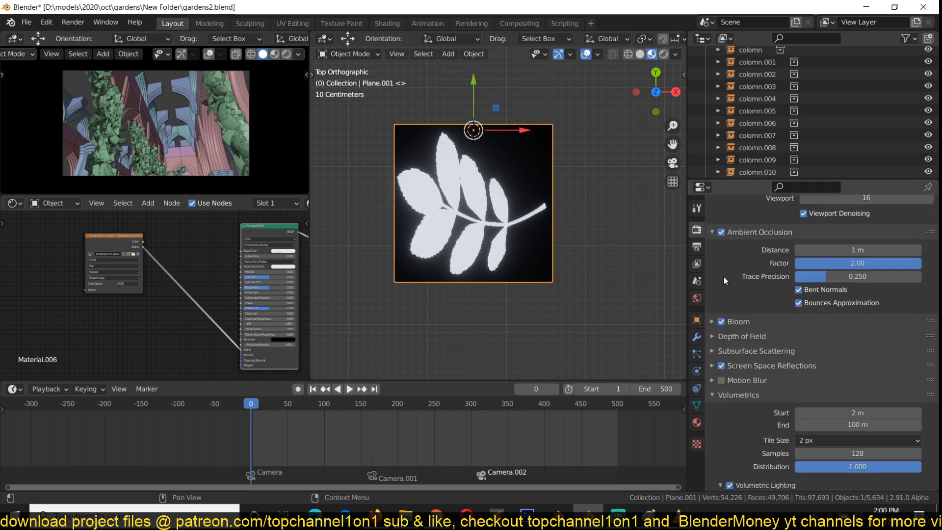
pyautogui.click(713, 365)
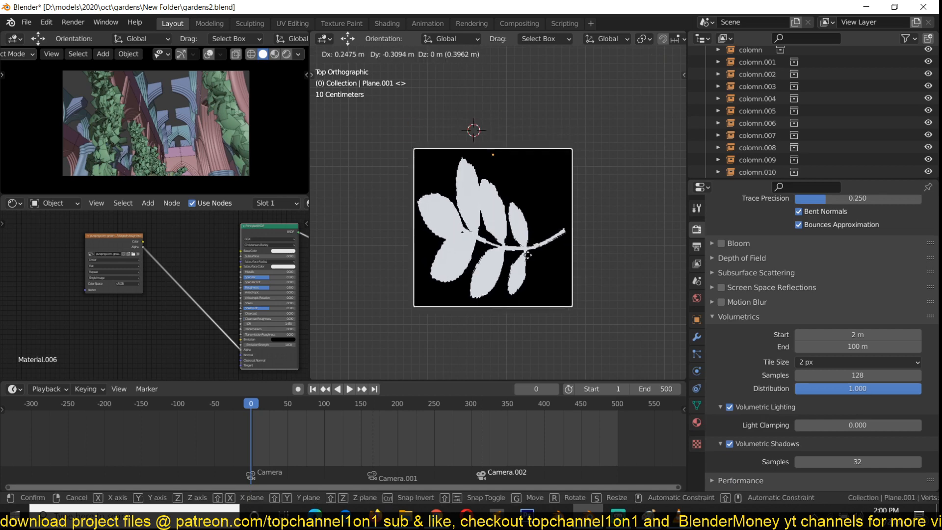
pyautogui.click(702, 39)
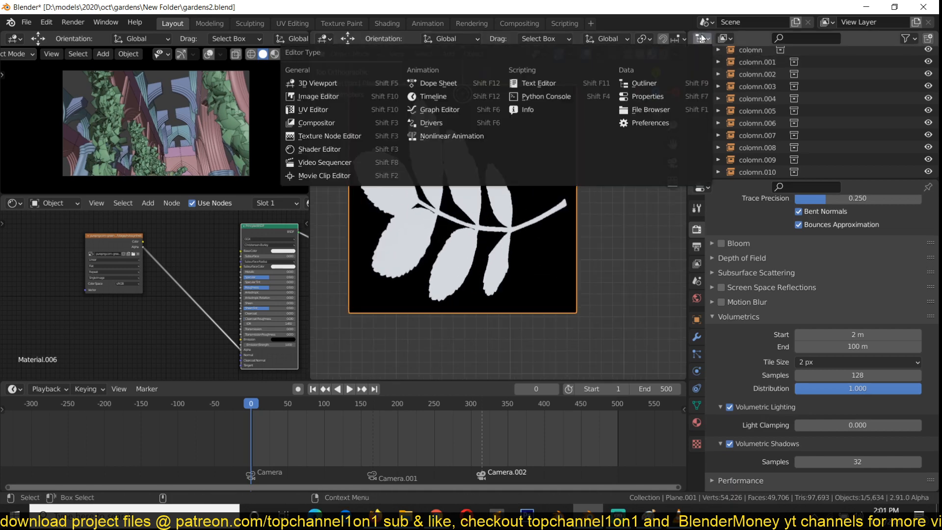
# With a UV Editor alongside, select all the plane's geometry to fit it to the leaf branch.
pyautogui.click(318, 83)
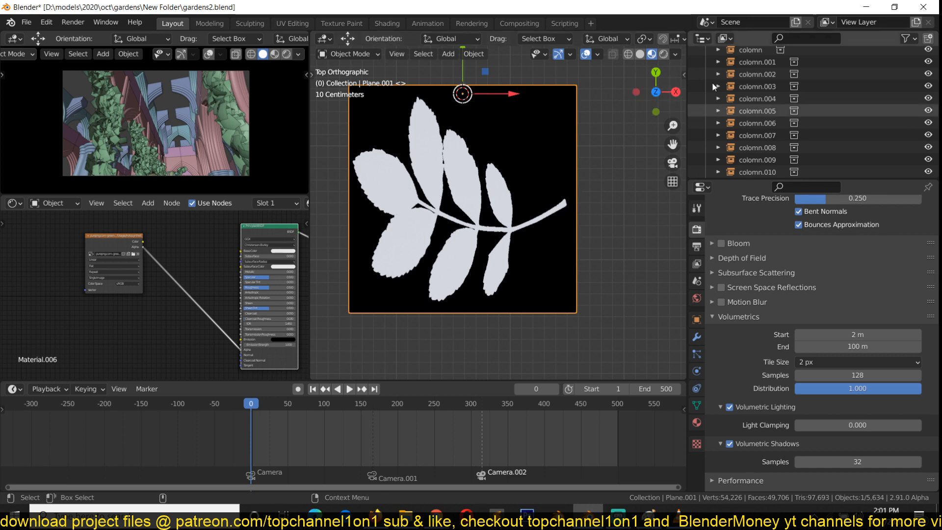
pyautogui.press('Tab')
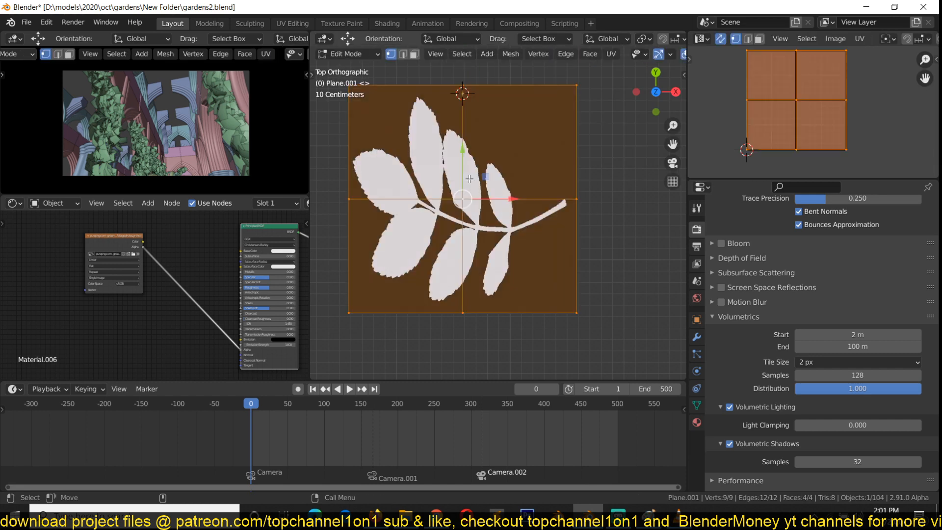
pyautogui.press('r')
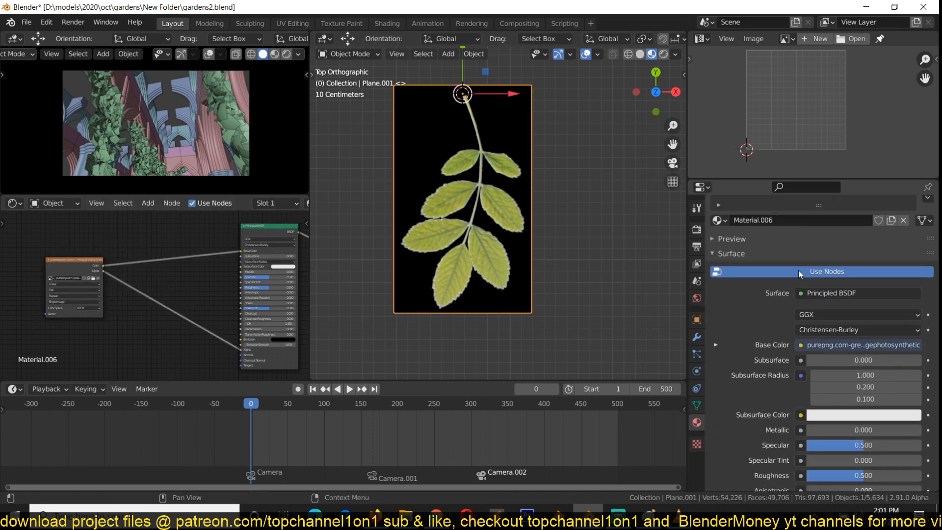
# Set the leaf material to Alpha Blend with Alpha Clip shadow mode.
pyautogui.scroll(-3)
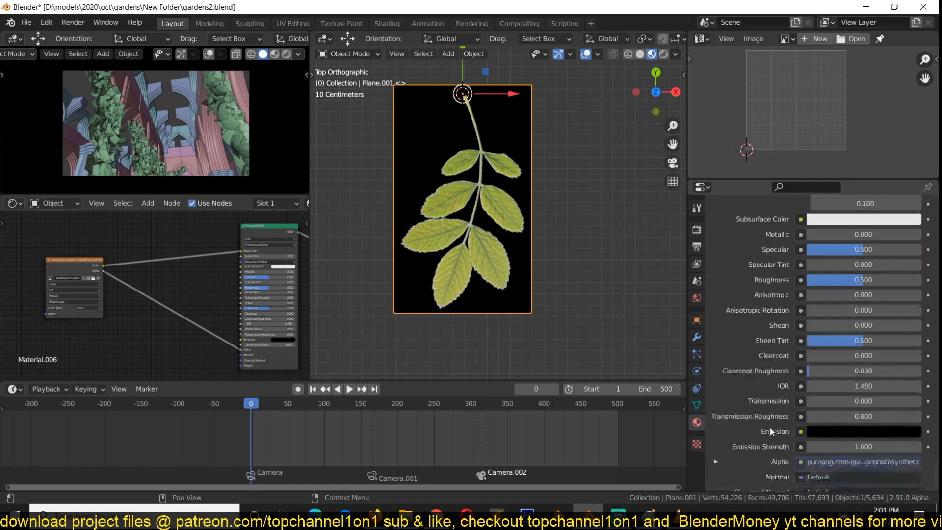
pyautogui.scroll(-3)
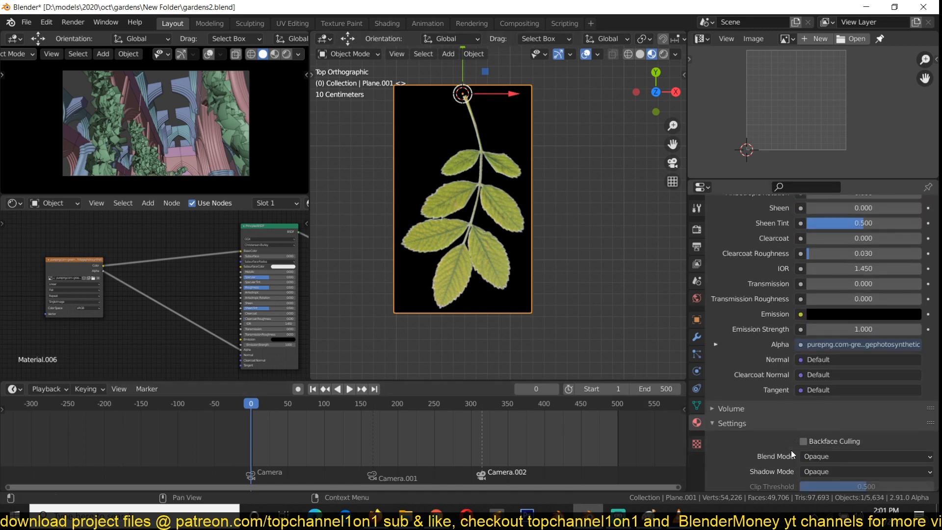
pyautogui.click(865, 359)
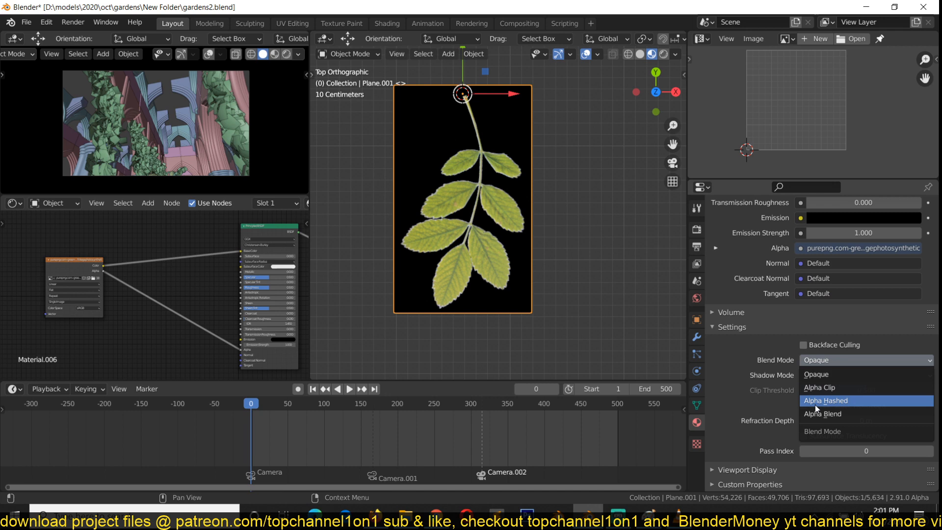
pyautogui.click(823, 413)
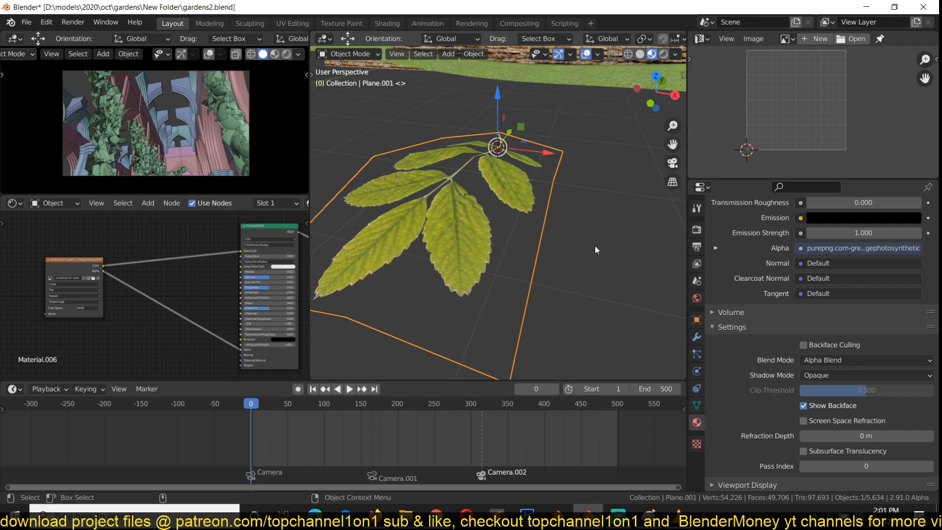
pyautogui.scroll(-3)
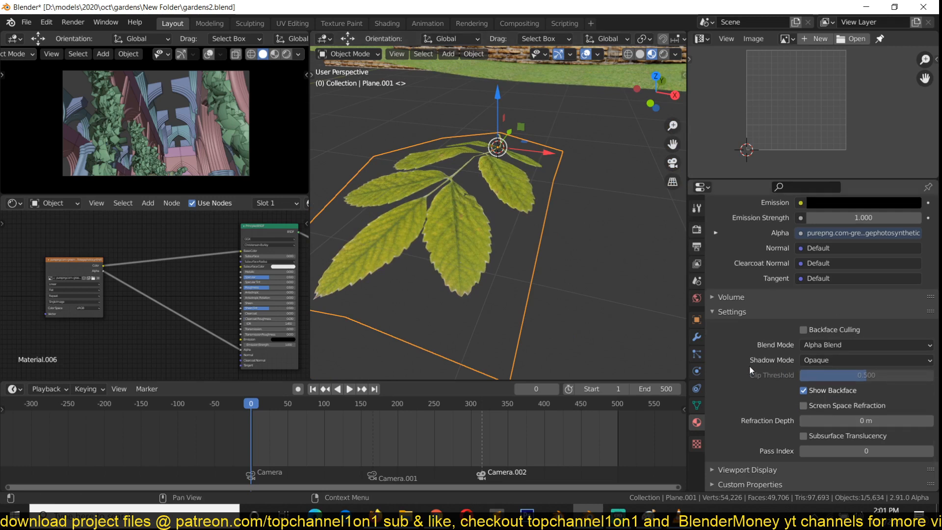
pyautogui.click(865, 360)
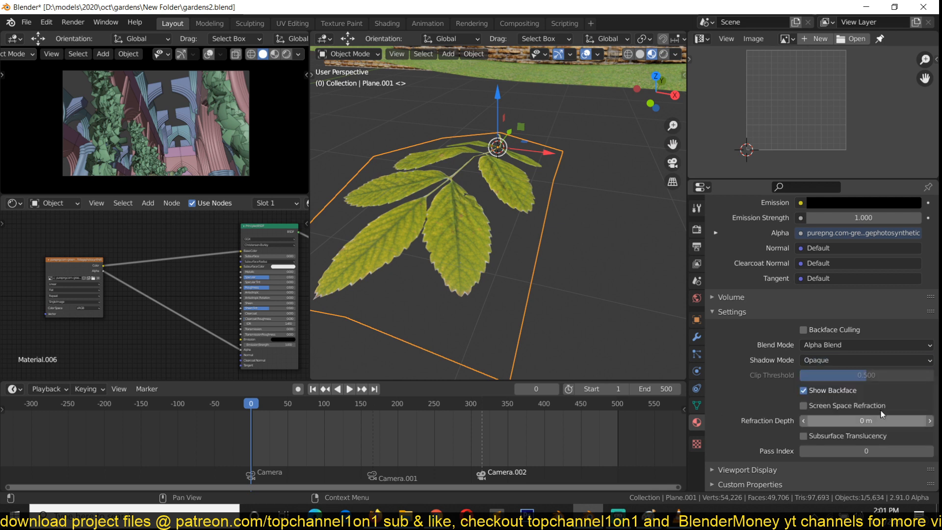
pyautogui.click(865, 360)
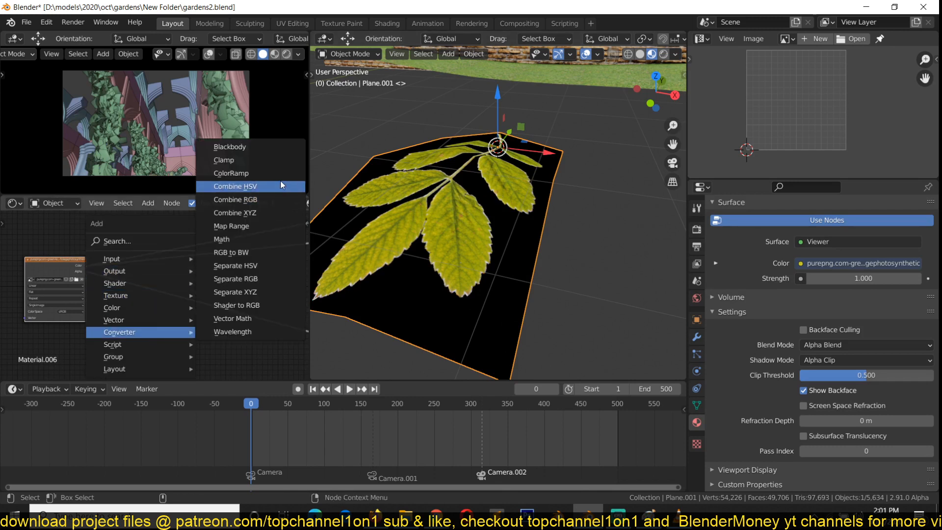
# Insert a ColorRamp node after the leaf image texture and adjust its contrast.
pyautogui.click(234, 186)
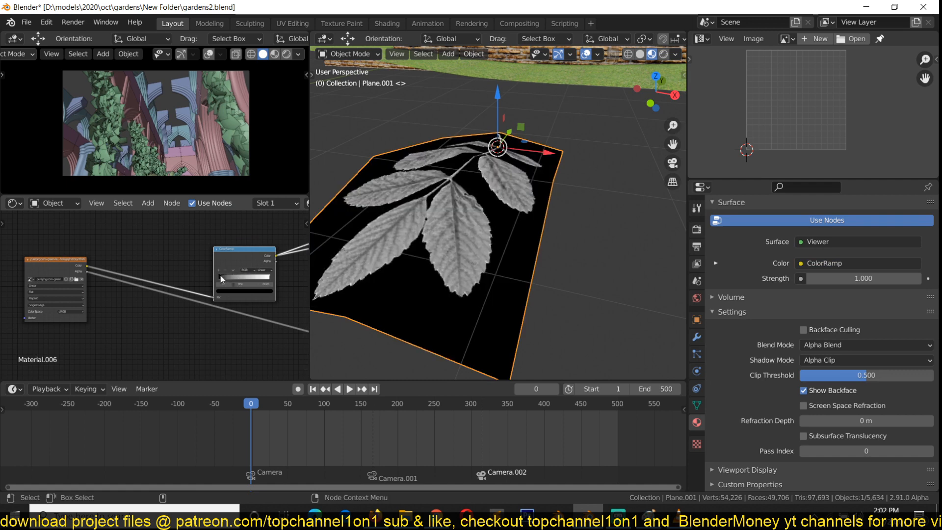
pyautogui.moveTo(244, 281); pyautogui.dragTo(231, 281)
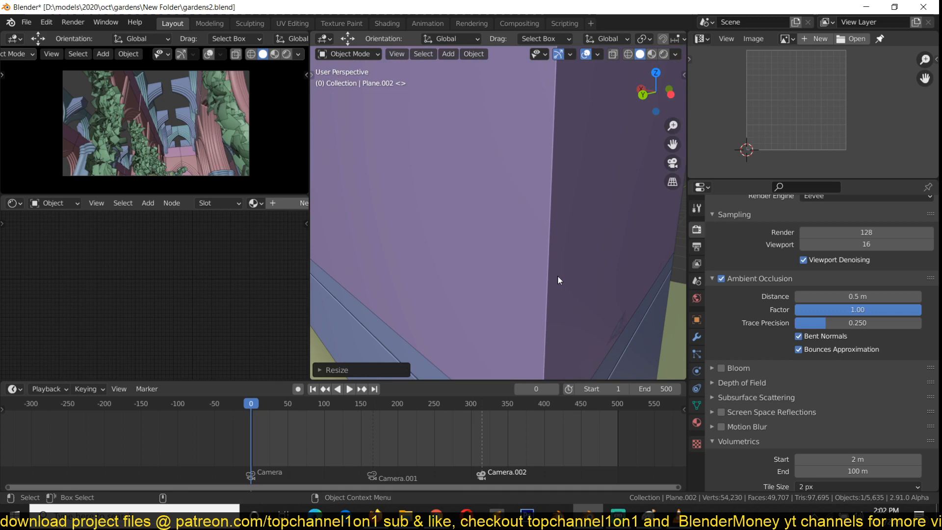
pyautogui.moveTo(530, 281)
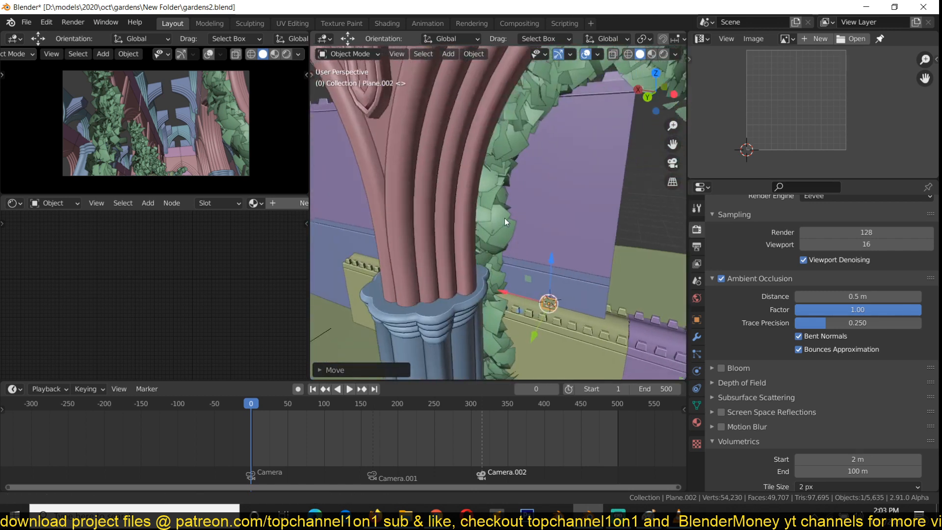
# Delete the stray plane sitting against the palace wall.
pyautogui.press('Tab')
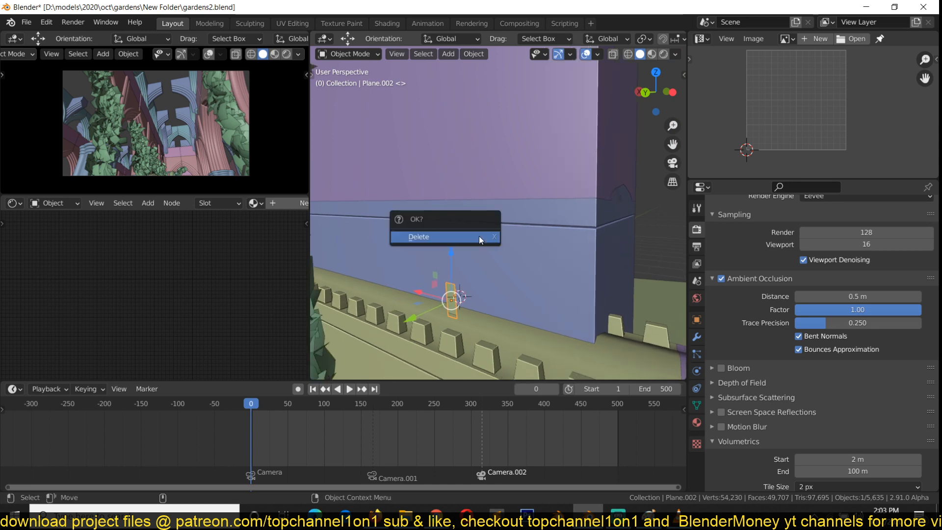
pyautogui.click(418, 236)
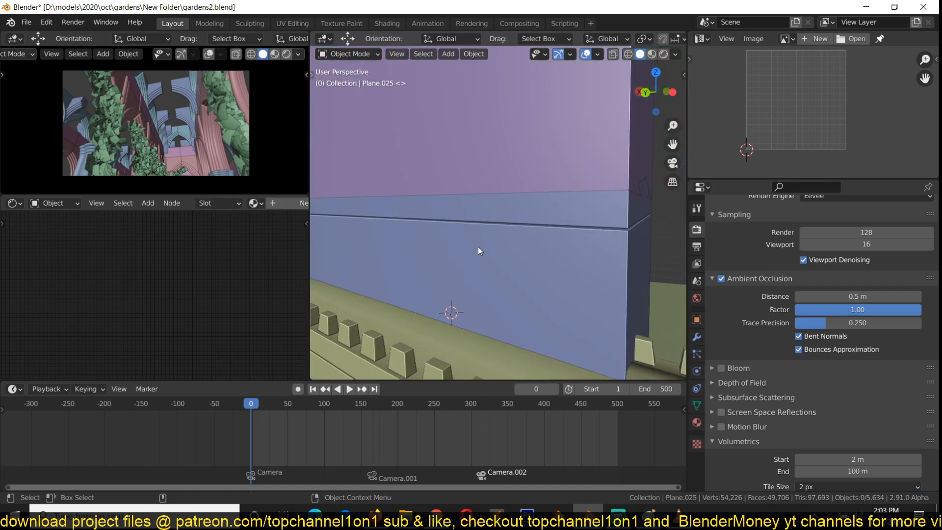
# Add a blank Grease Pencil object at the wall and switch to Draw mode.
pyautogui.click(448, 54)
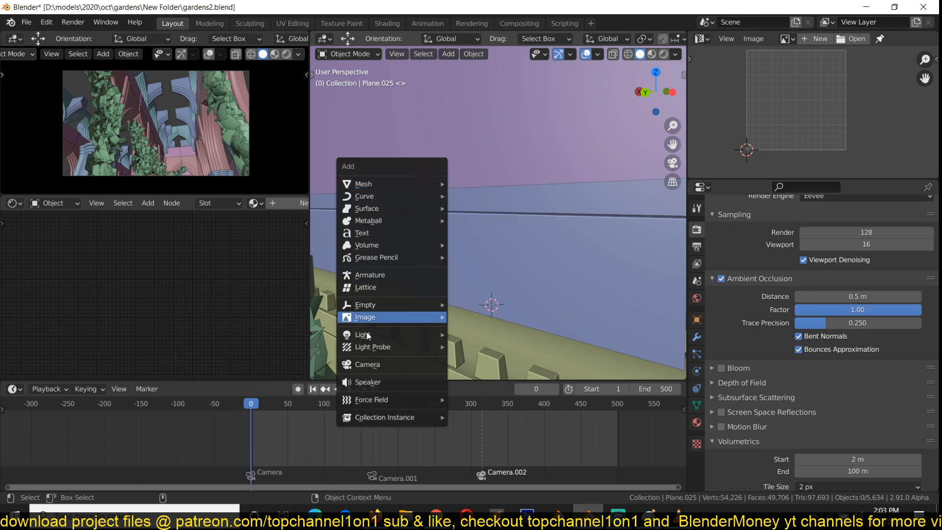
pyautogui.moveTo(390, 257)
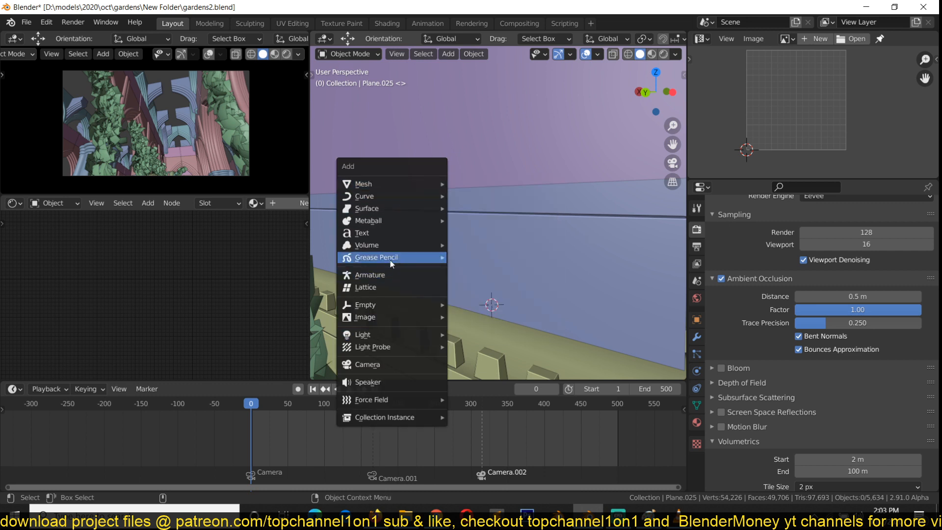
pyautogui.click(375, 257)
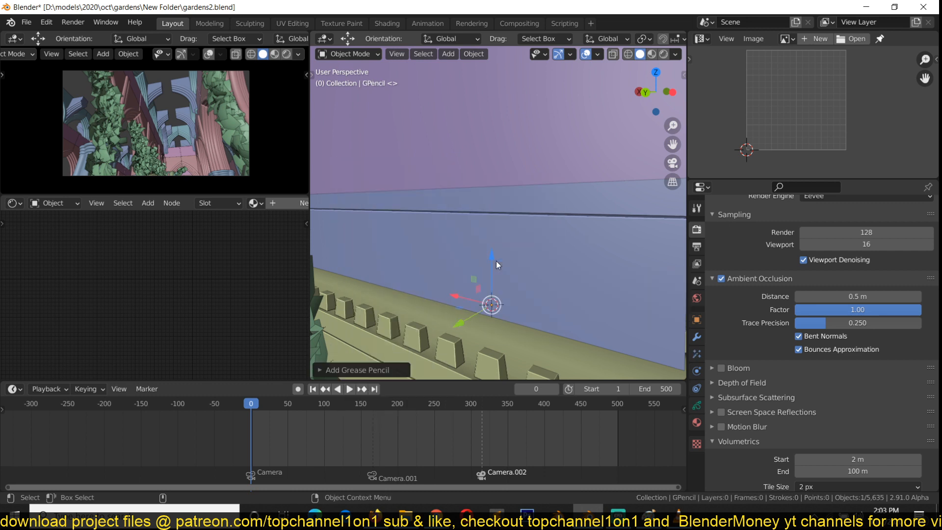
pyautogui.click(349, 53)
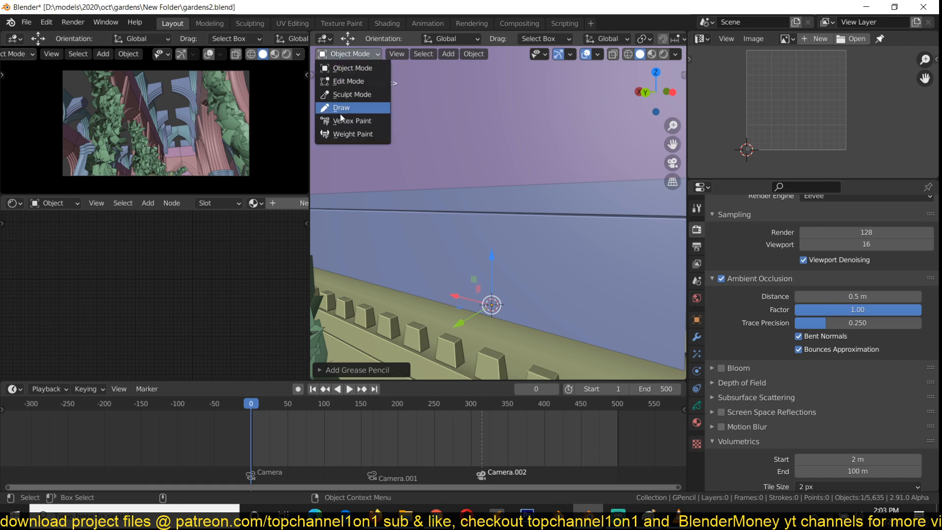
pyautogui.click(342, 107)
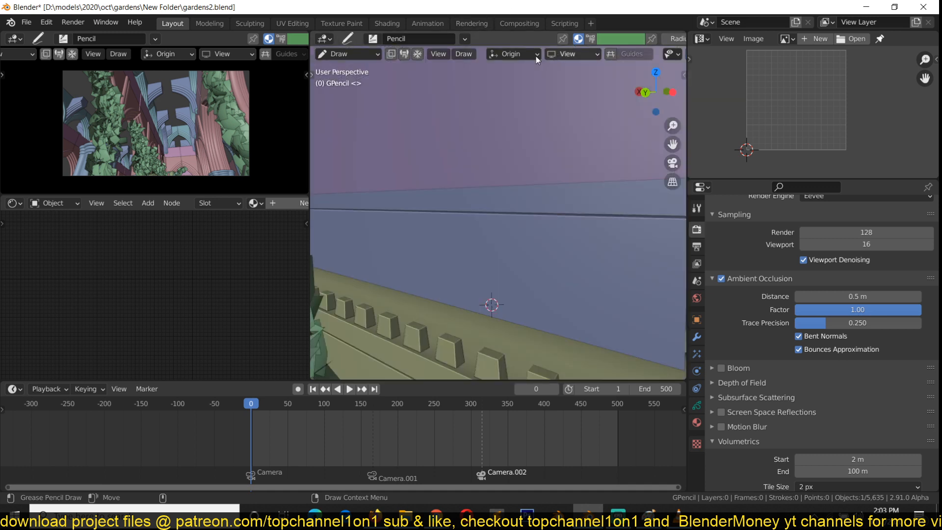
# Set stroke placement to Surface and draw a vine stroke across the wall.
pyautogui.click(512, 54)
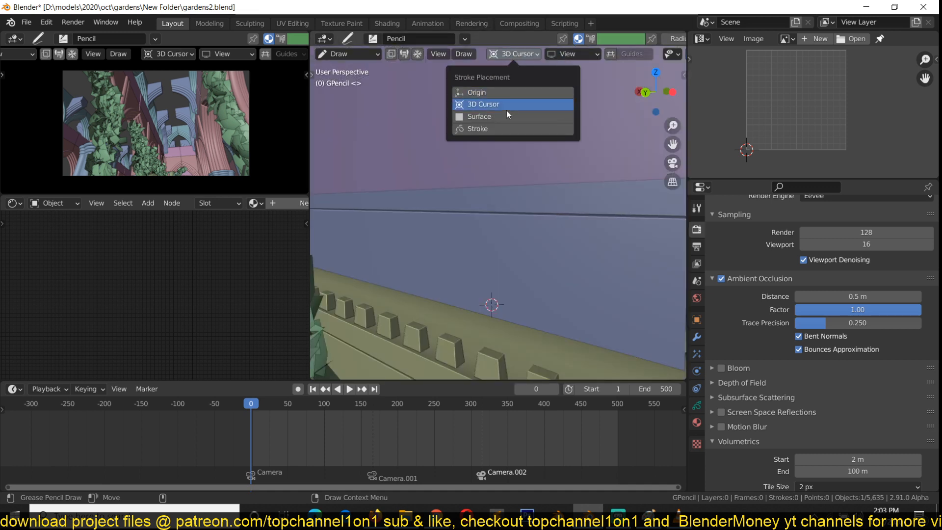
pyautogui.click(479, 116)
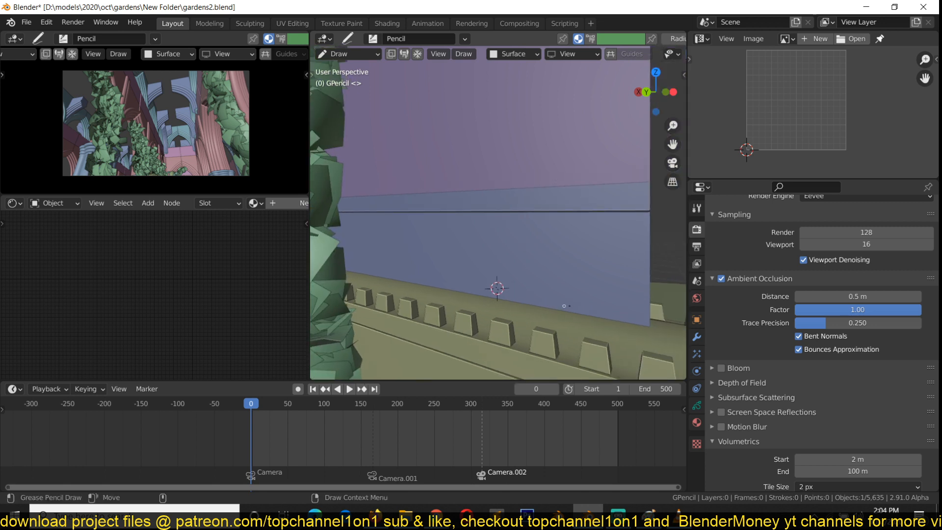
pyautogui.moveTo(535, 180); pyautogui.dragTo(564, 306)
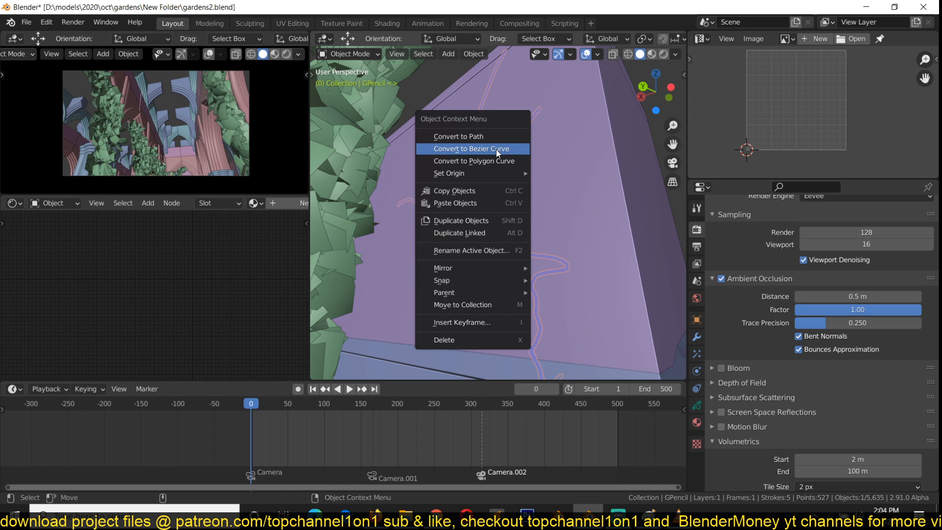
pyautogui.moveTo(458, 136)
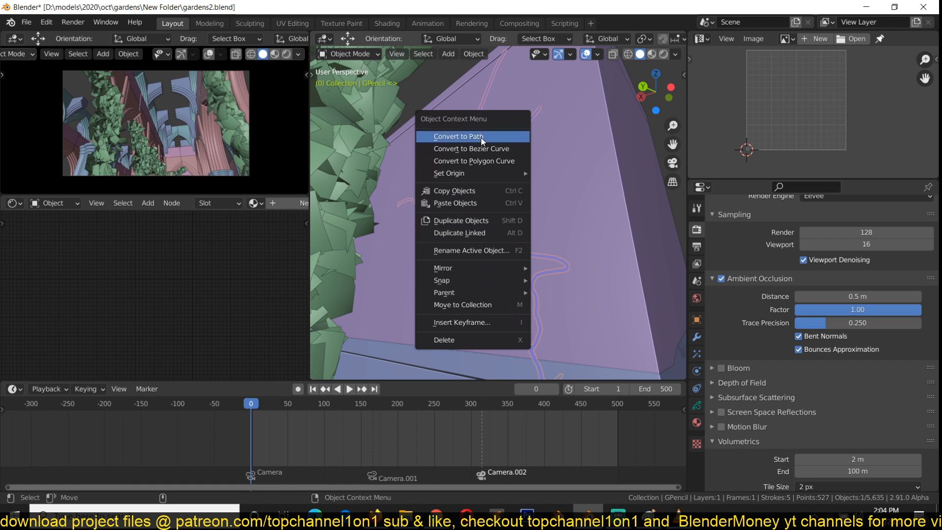
# Convert the grease pencil strokes to a path and hide the original GPencil.
pyautogui.click(458, 137)
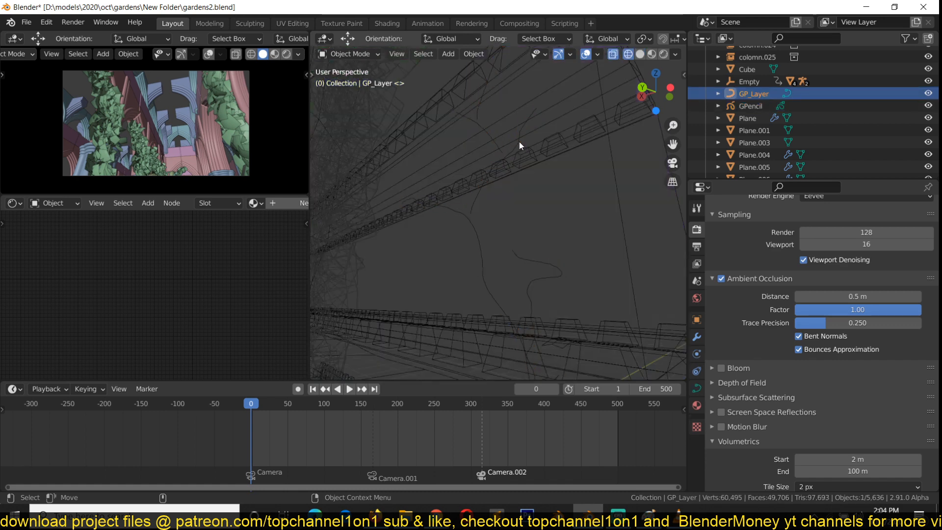
pyautogui.click(750, 106)
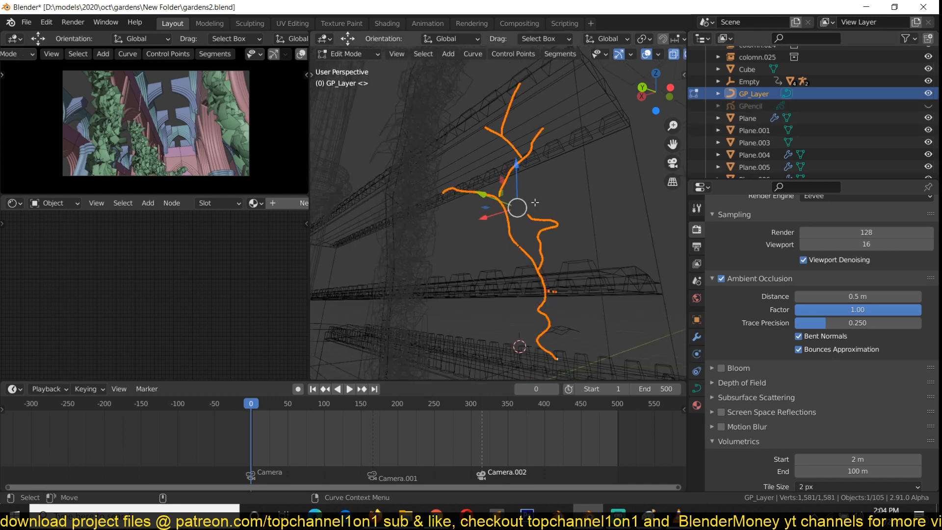
# Decimate the vine curve to a ratio of about 0.136 and leave Edit Mode.
pyautogui.moveTo(517, 207); pyautogui.dragTo(601, 319)
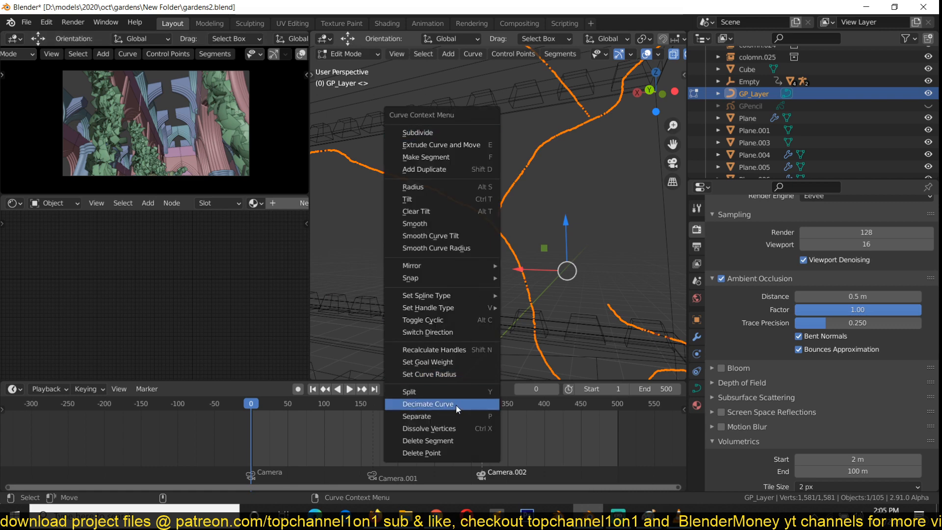
pyautogui.click(428, 404)
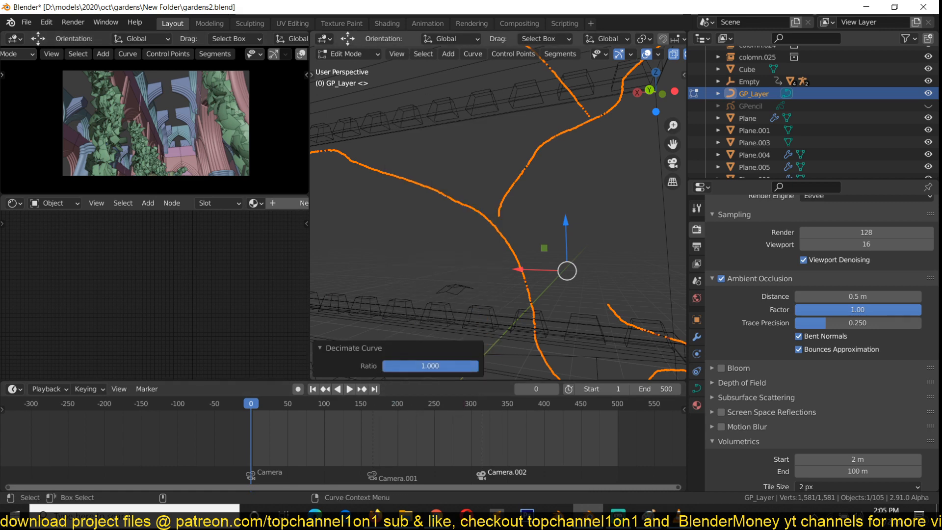
pyautogui.moveTo(430, 365); pyautogui.dragTo(384, 365)
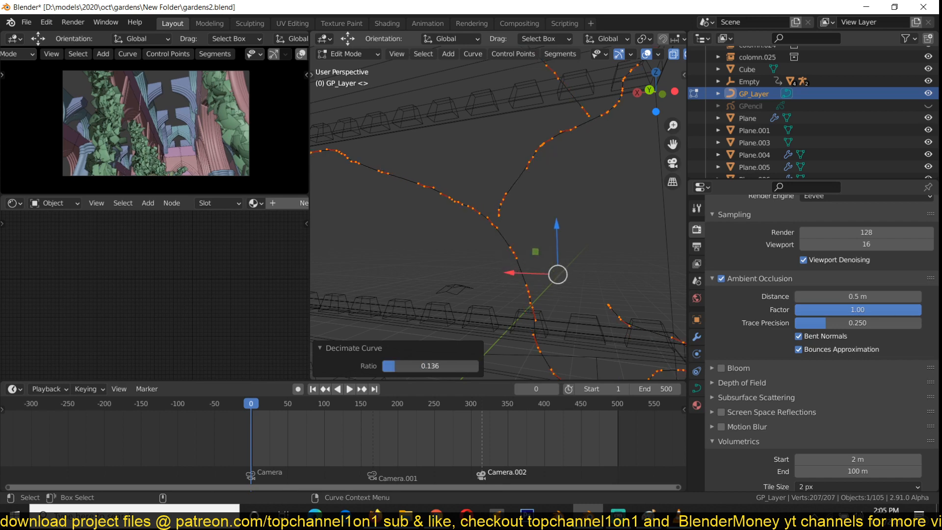
pyautogui.press('Tab')
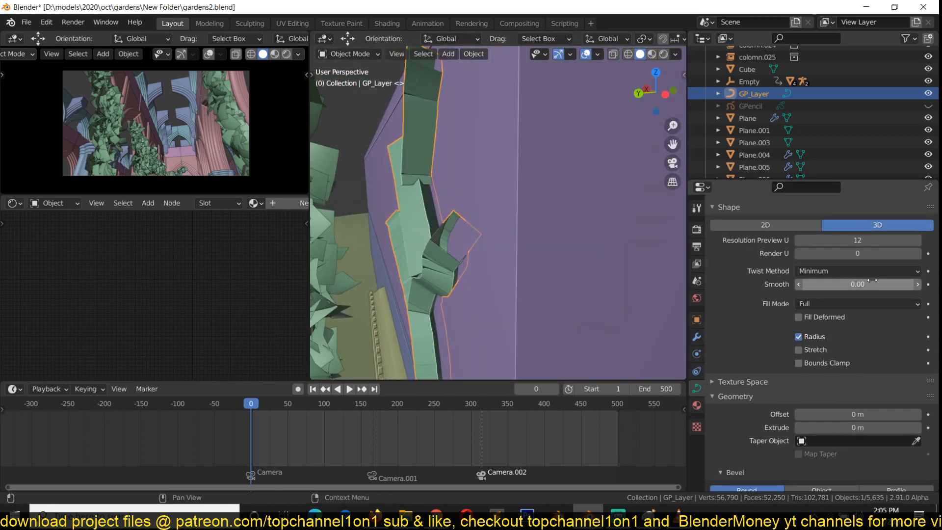
# Set the vine curve's Fill Mode to Half and inspect the resulting shape.
pyautogui.click(857, 303)
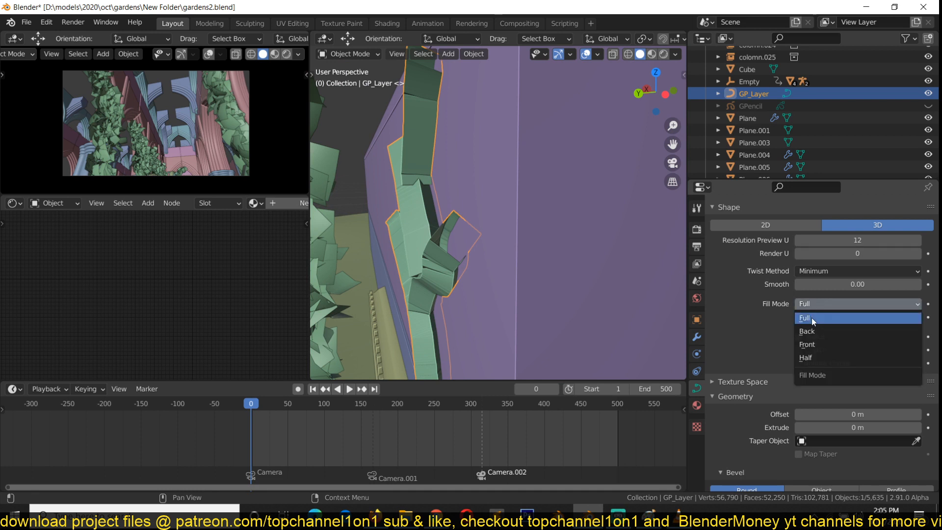
pyautogui.click(807, 331)
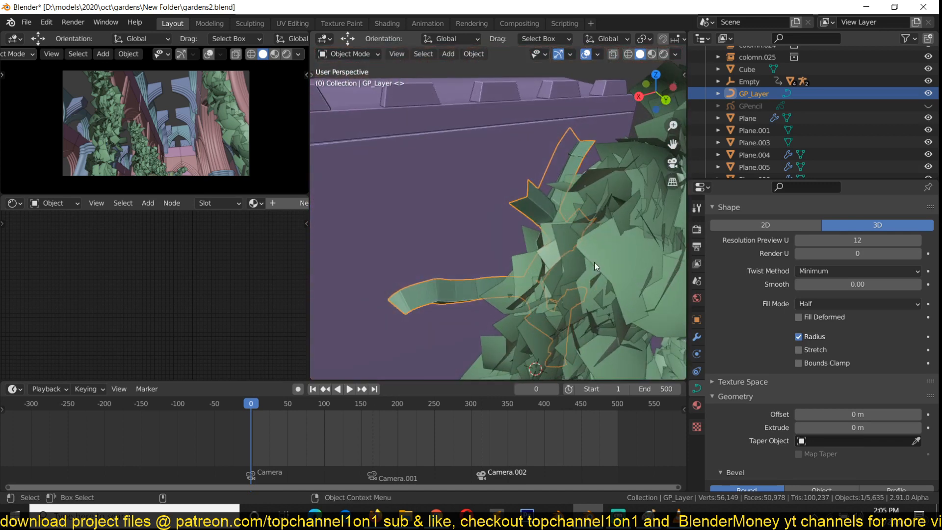
pyautogui.moveTo(594, 266); pyautogui.dragTo(661, 272)
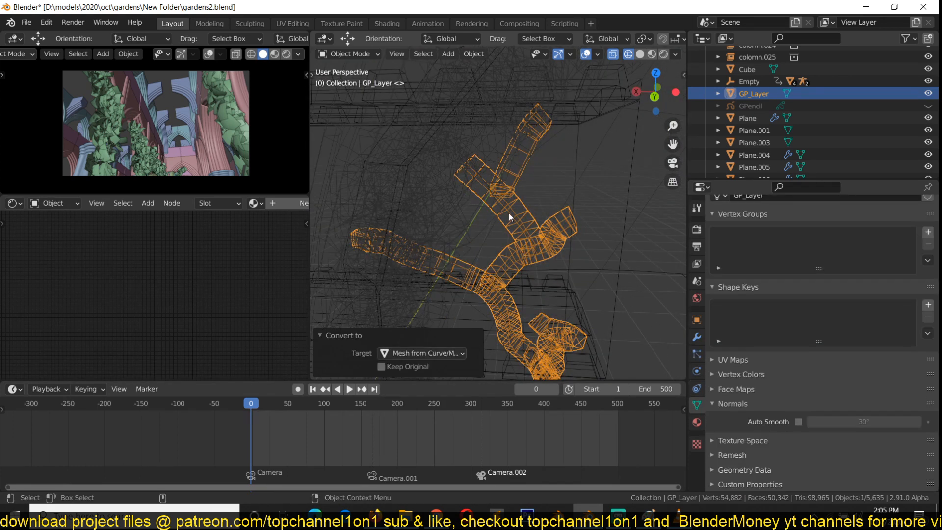
# View the converted vine mesh from the top and enter Edit Mode.
pyautogui.press('7')
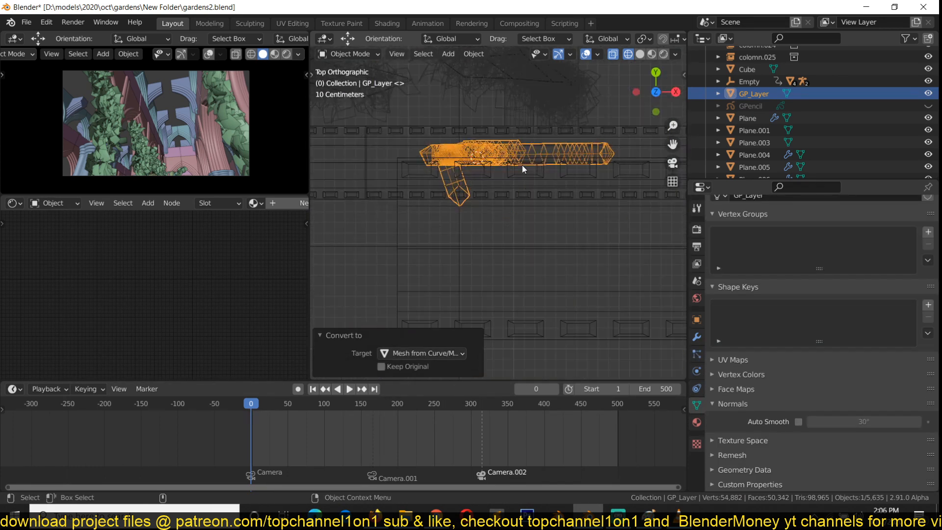
pyautogui.press('Tab')
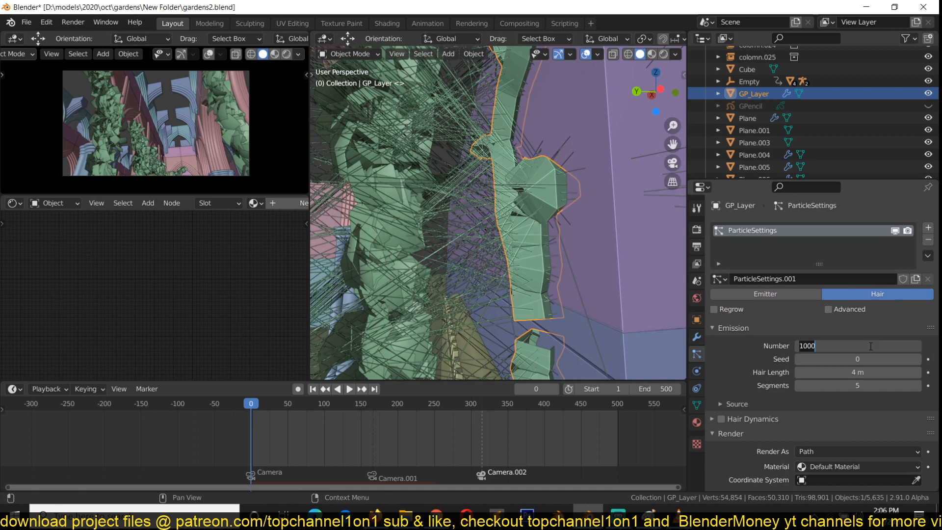
# Emit 500 hair particles rendered as instanced leaf objects.
pyautogui.write('500')
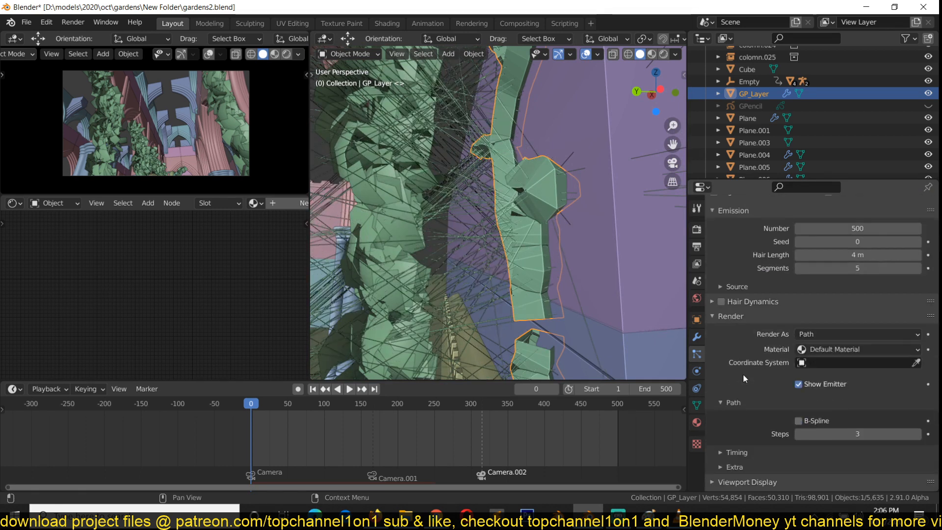
pyautogui.click(858, 233)
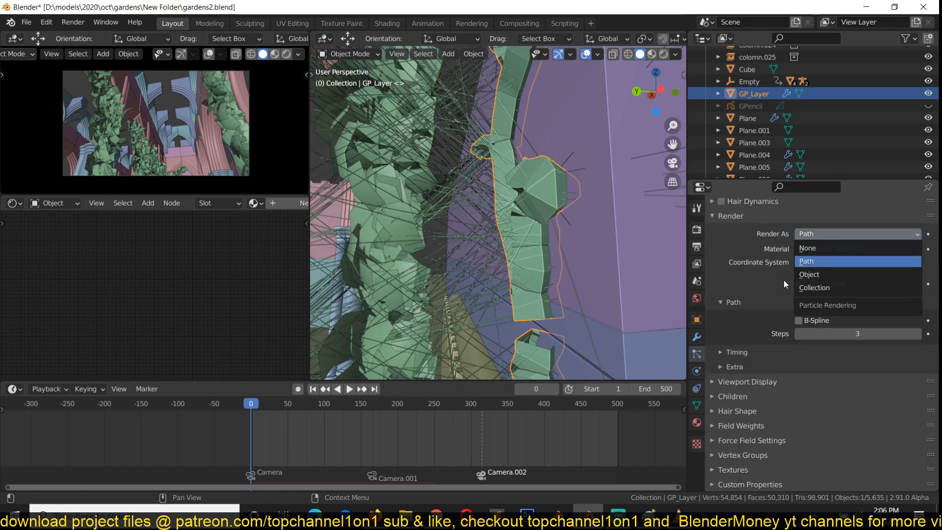
pyautogui.click(809, 274)
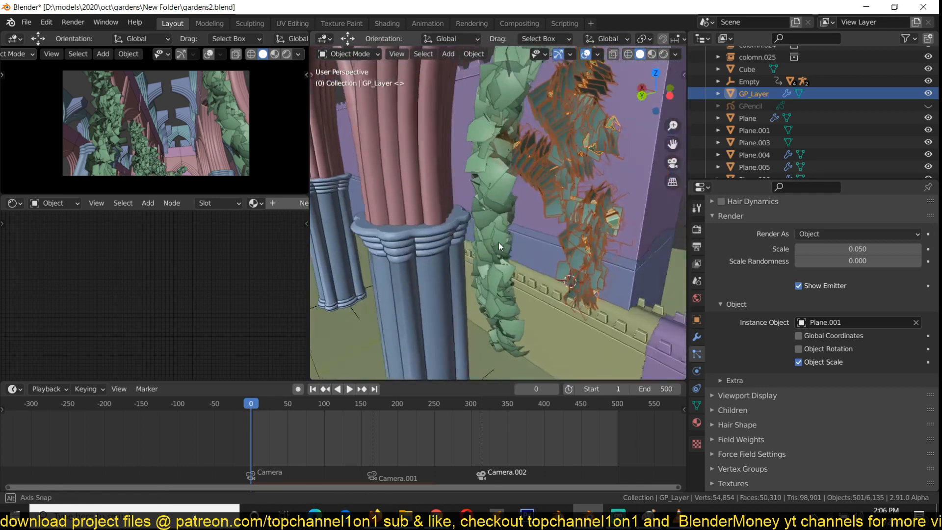
pyautogui.moveTo(499, 246); pyautogui.dragTo(616, 117)
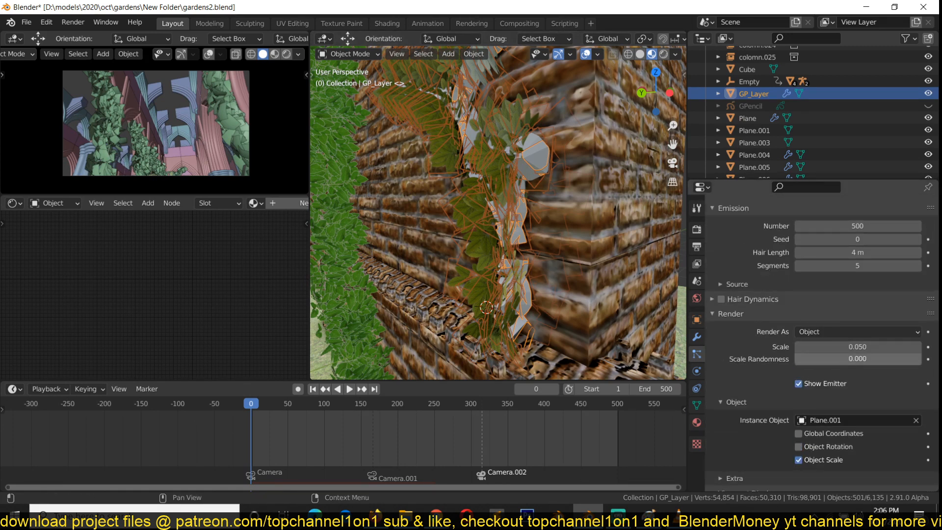
# Randomize leaf scale to about 0.517 and view the vine from above.
pyautogui.moveTo(812, 359); pyautogui.dragTo(858, 359)
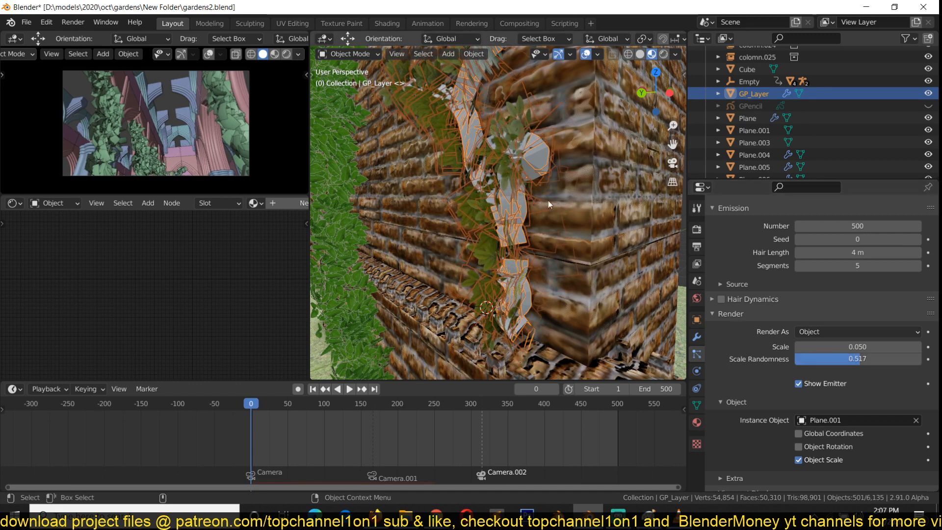
pyautogui.moveTo(484, 142)
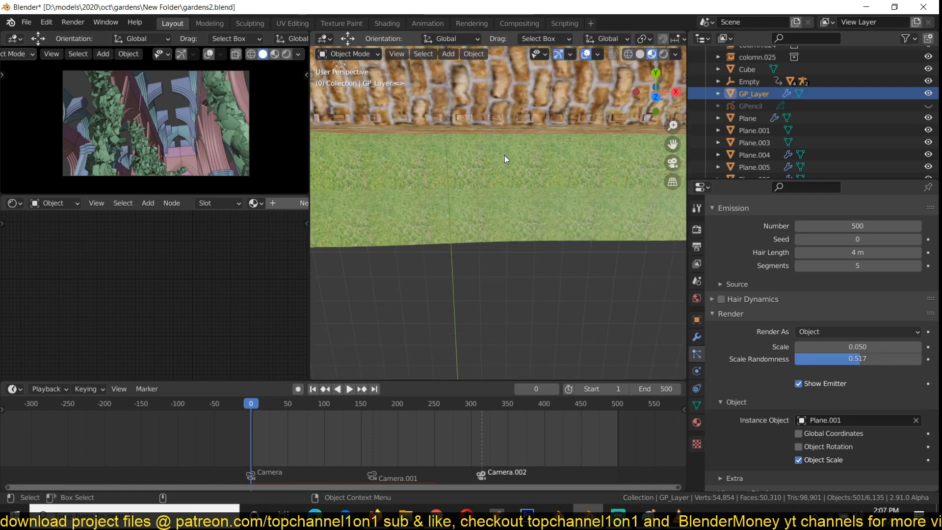
pyautogui.press('KP_1')
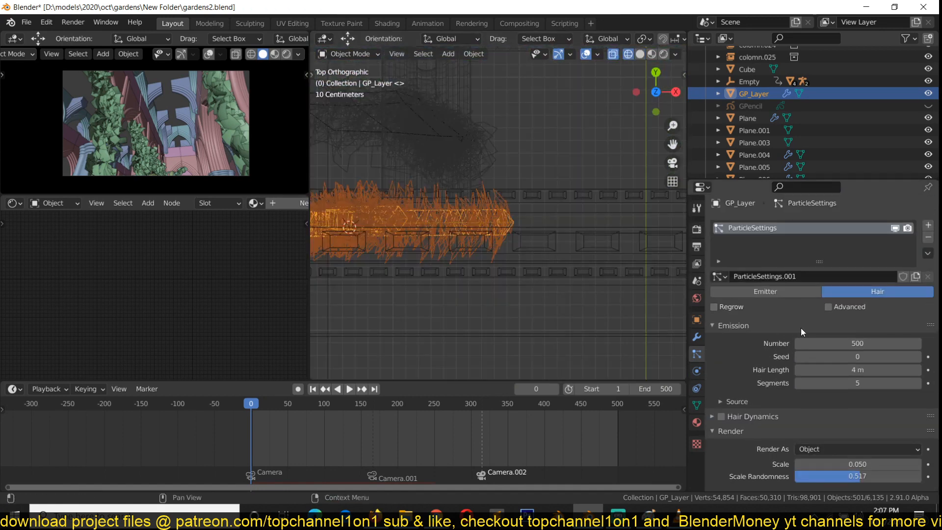
pyautogui.scroll(-3)
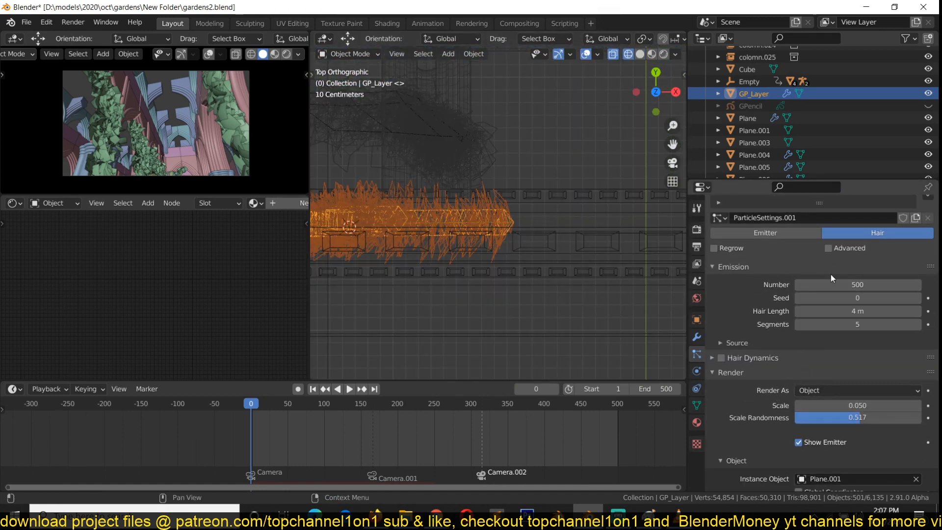
pyautogui.scroll(-3)
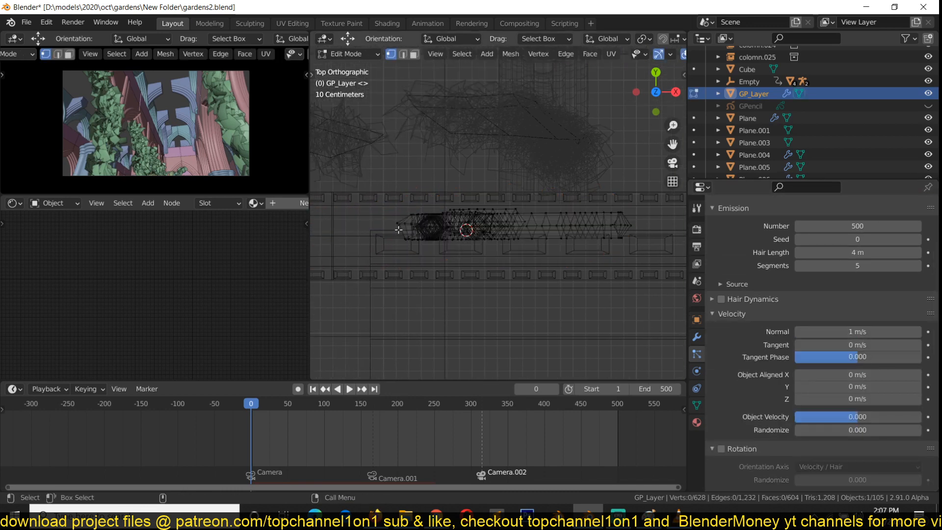
# Select the whole vine mesh, leave Edit Mode and orbit around the leafy vine.
pyautogui.press('a')
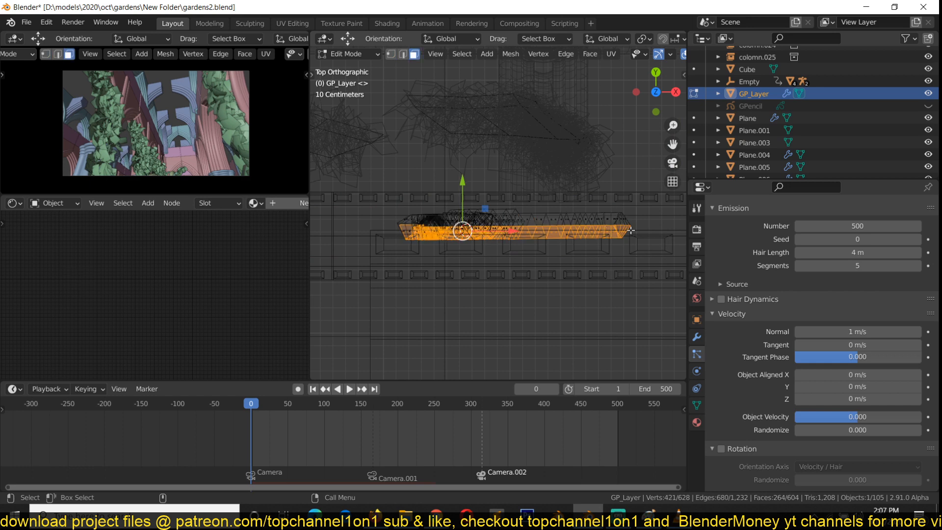
pyautogui.click(551, 306)
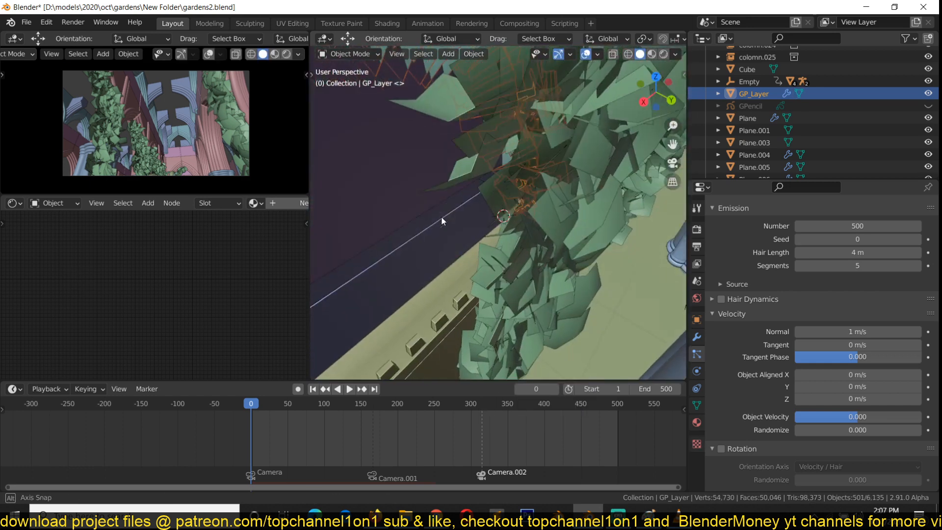
pyautogui.moveTo(441, 220); pyautogui.dragTo(598, 275)
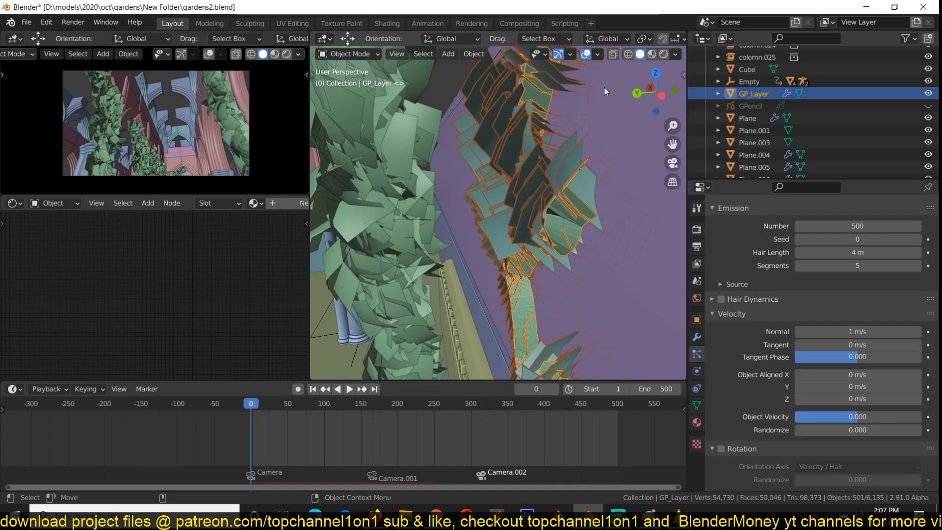
# Turn on the Face Orientation overlay to see which way the faces point.
pyautogui.click(597, 54)
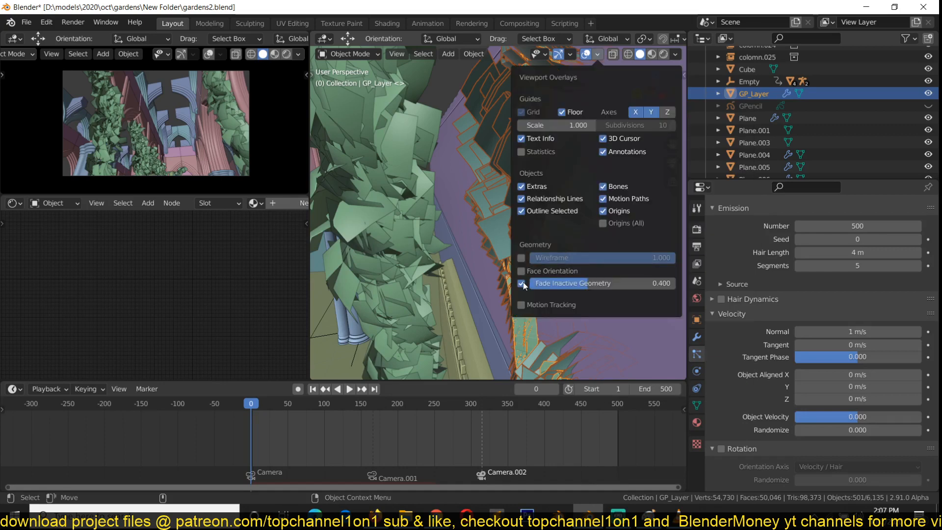
pyautogui.click(522, 271)
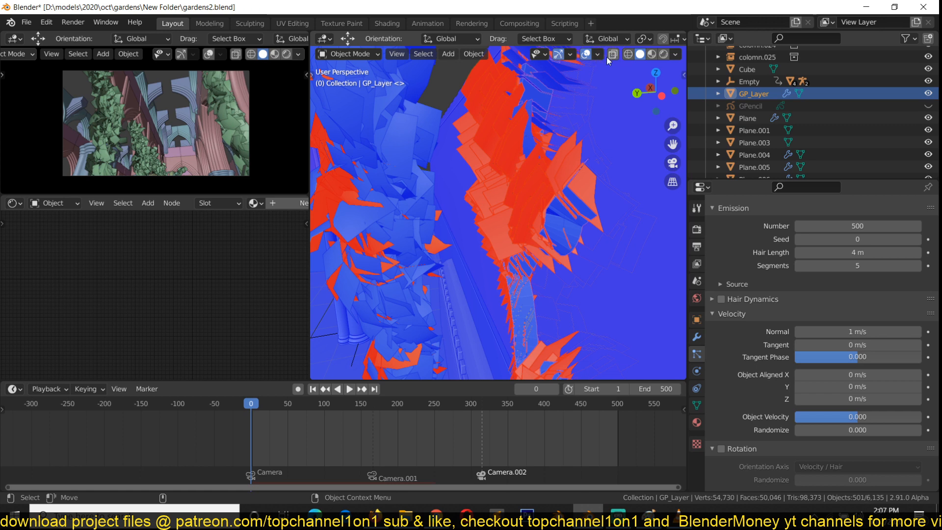
pyautogui.click(599, 54)
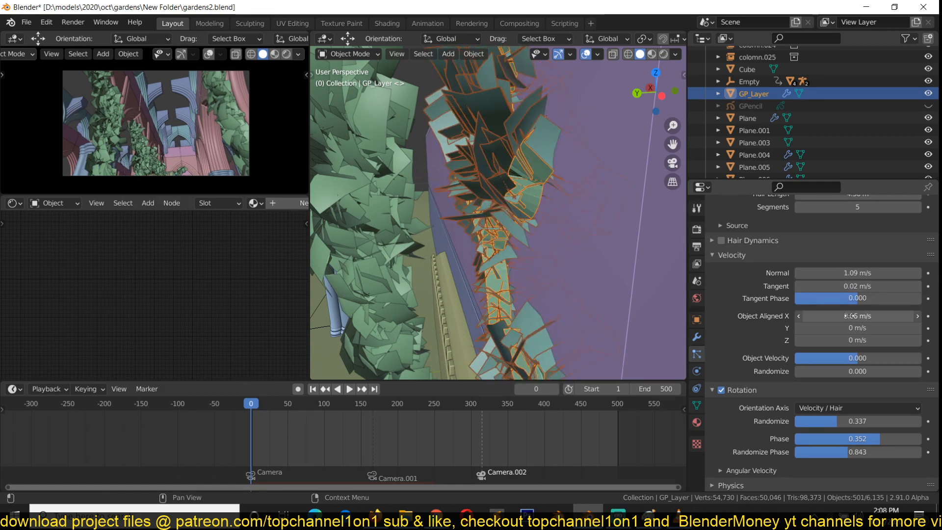
# Isolate the vine mesh and enter Edit Mode.
pyautogui.press('Tab')
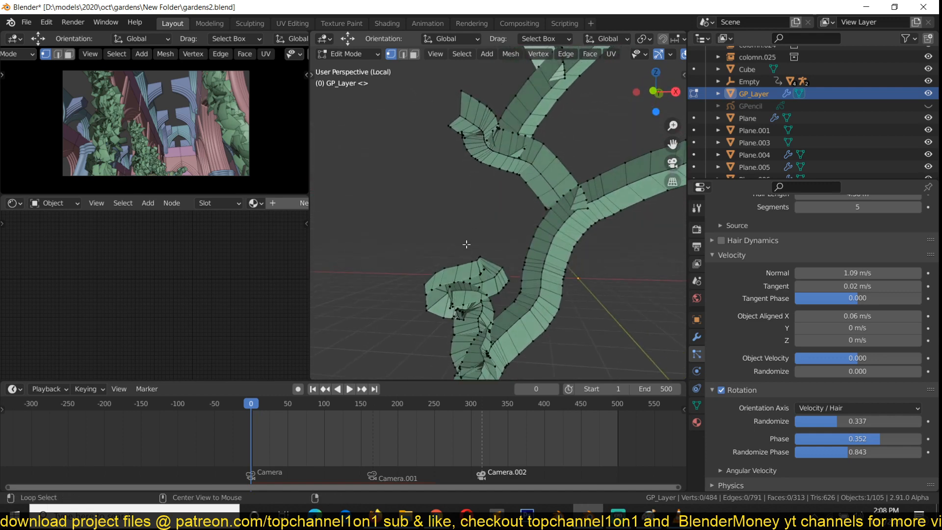
# Select an edge loop at the vine's curl, return to the leaves and view from above.
pyautogui.click(477, 271)
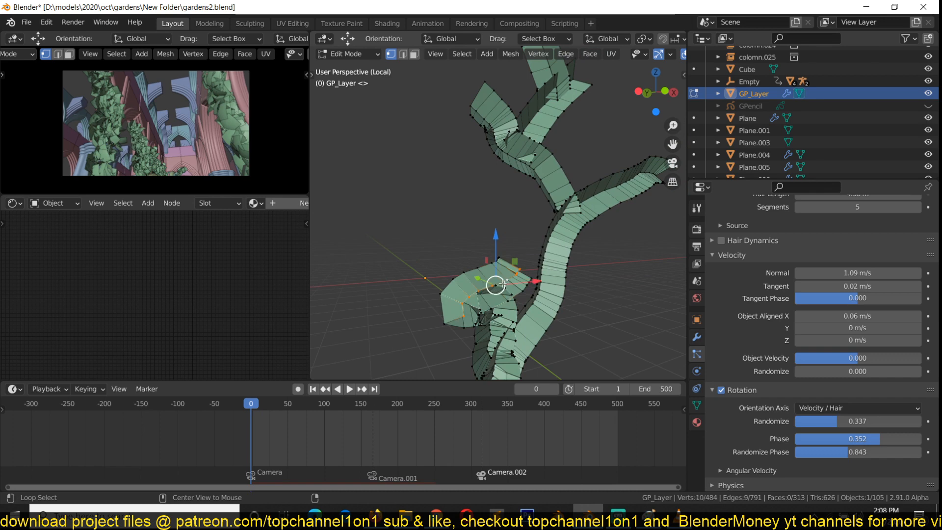
pyautogui.press('Tab')
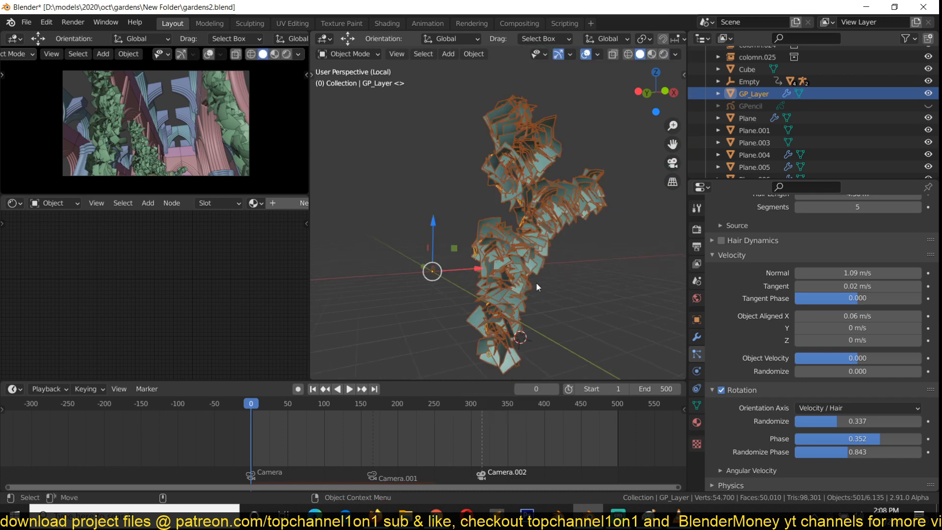
pyautogui.moveTo(534, 289); pyautogui.dragTo(523, 180)
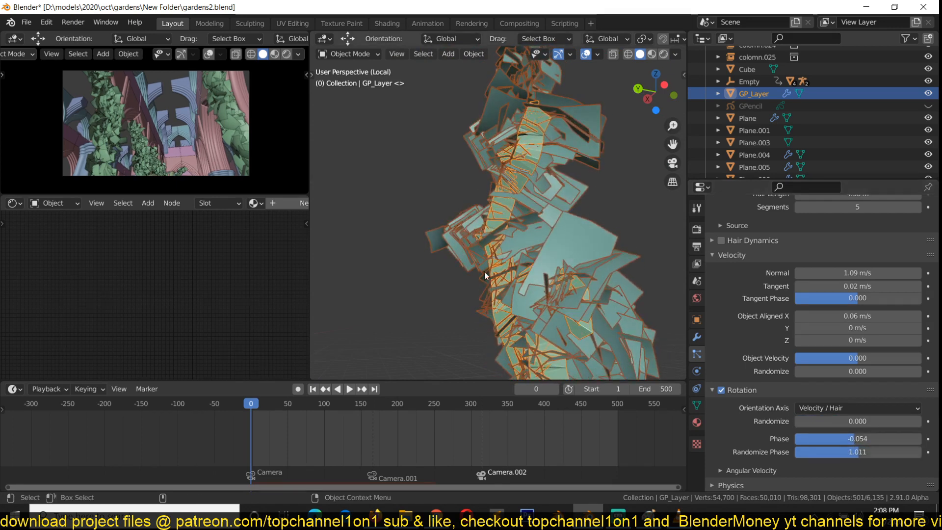
pyautogui.press('7')
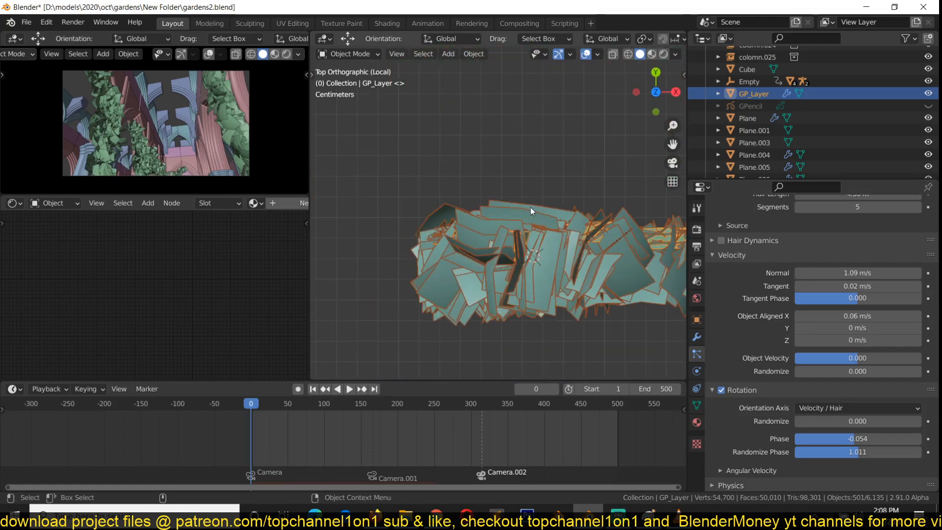
# Orient leaves along Velocity / Hair and set the rotation phase to 0.
pyautogui.press('Tab')
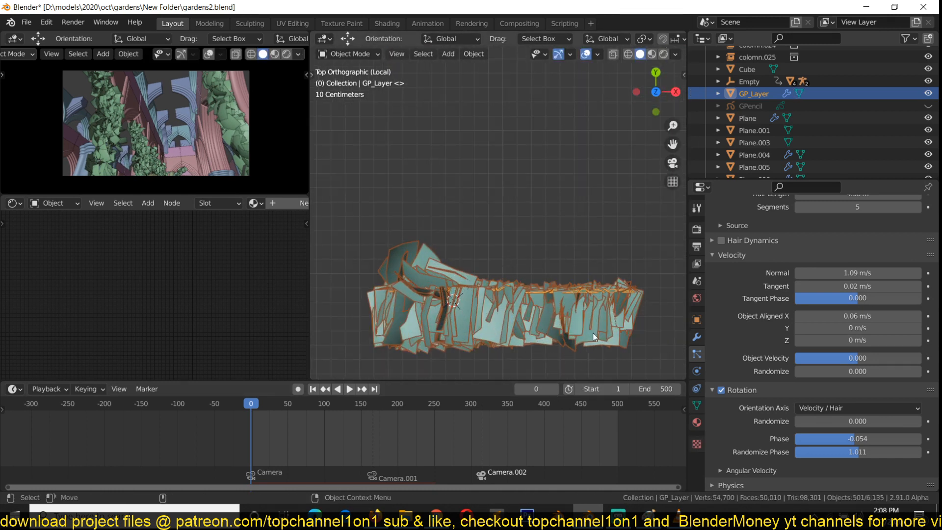
pyautogui.scroll(-3)
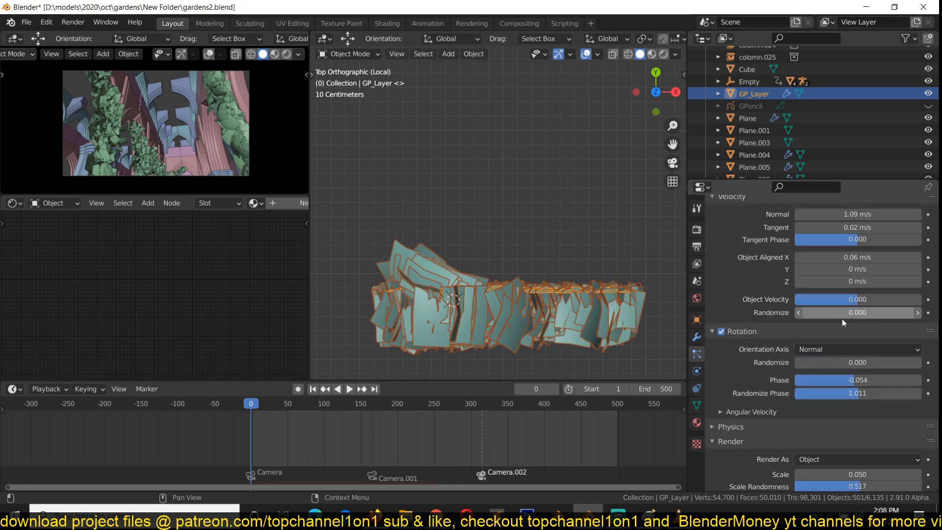
pyautogui.click(857, 349)
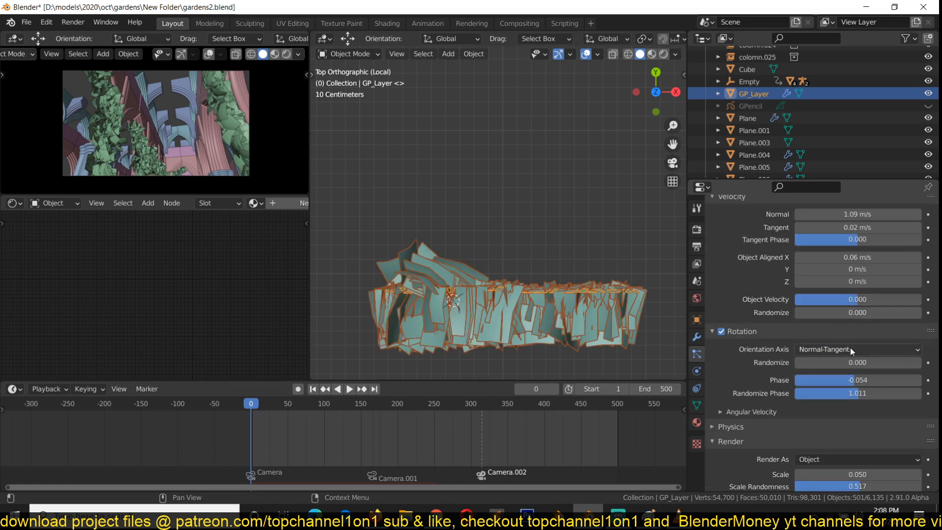
pyautogui.click(858, 349)
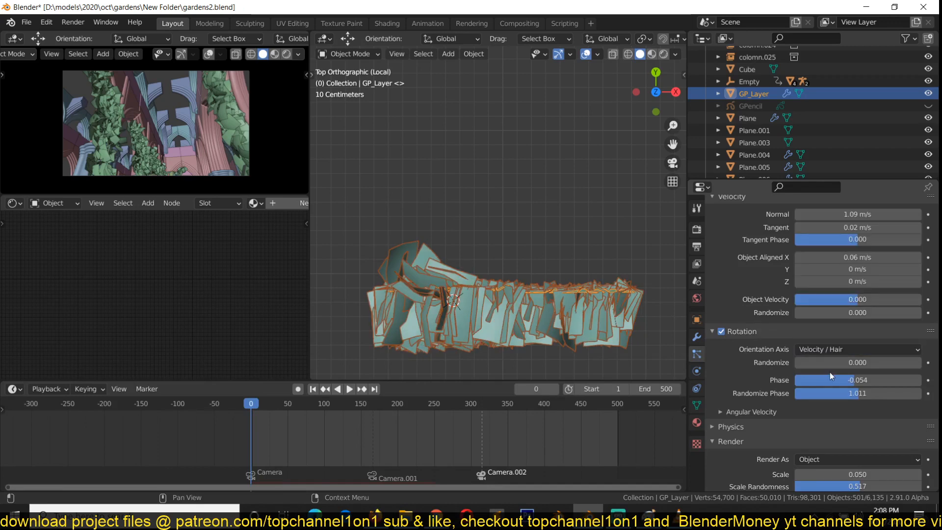
pyautogui.moveTo(842, 380); pyautogui.dragTo(865, 380)
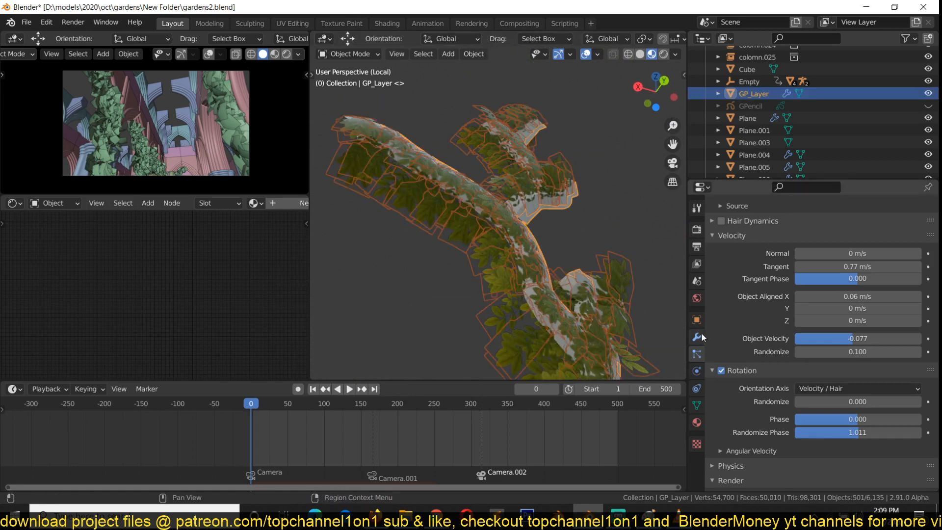
# Orient the leaves along surface normals with rotation randomize 0.425 on the reselected vine mesh.
pyautogui.click(696, 319)
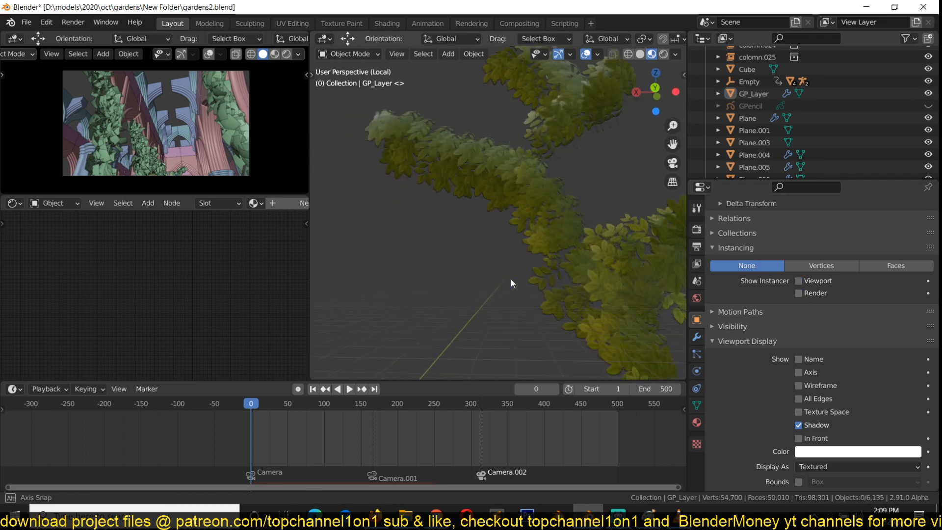
pyautogui.click(753, 93)
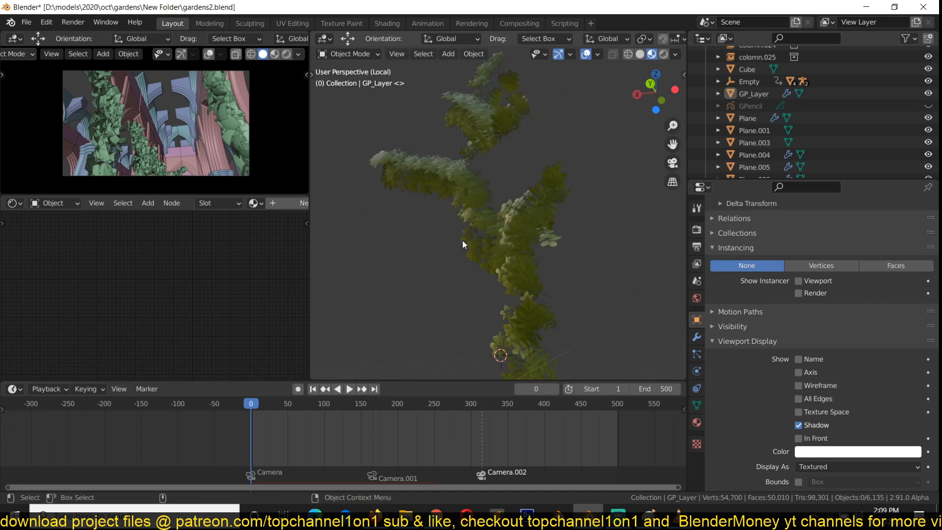
pyautogui.click(752, 93)
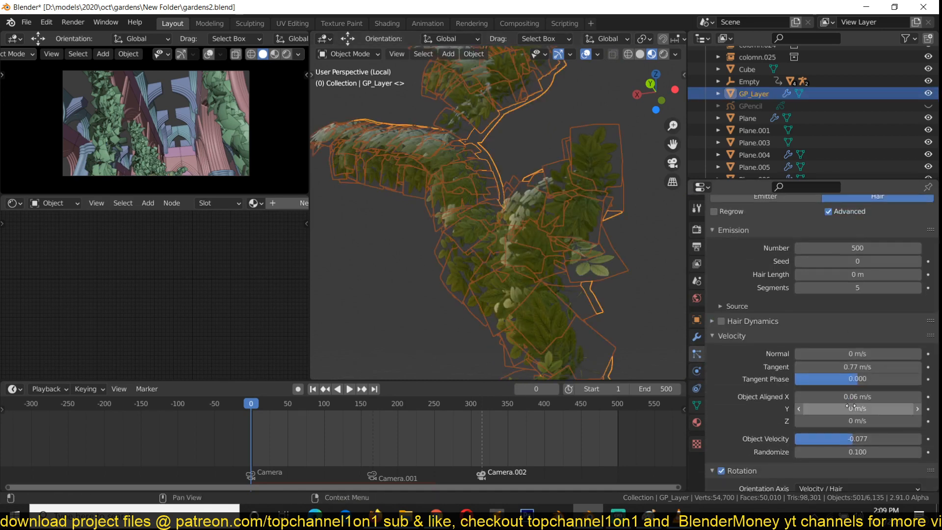
pyautogui.scroll(-3)
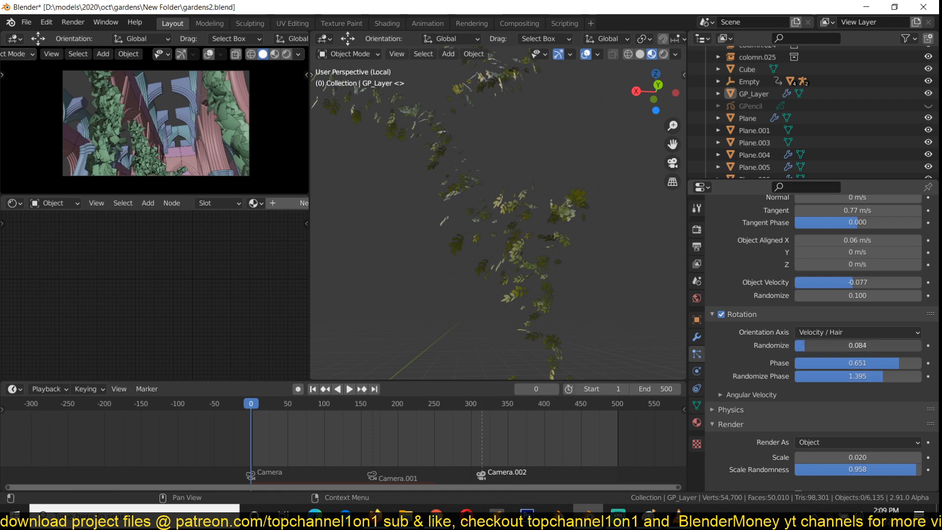
pyautogui.click(857, 332)
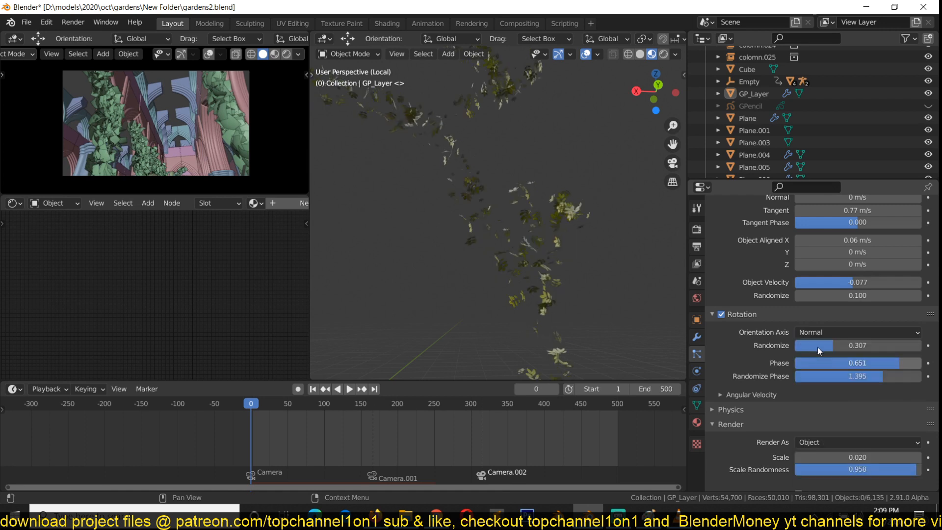
pyautogui.moveTo(814, 345); pyautogui.dragTo(830, 345)
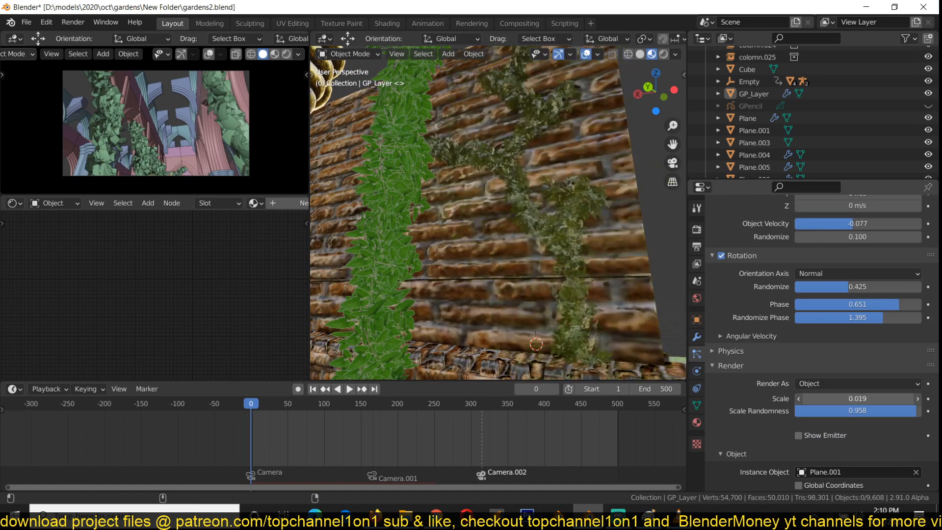
# Raise leaf render scale to 0.042 with 3973 particles and enter Edit Mode on GP_Layer.
pyautogui.moveTo(841, 399); pyautogui.dragTo(859, 399)
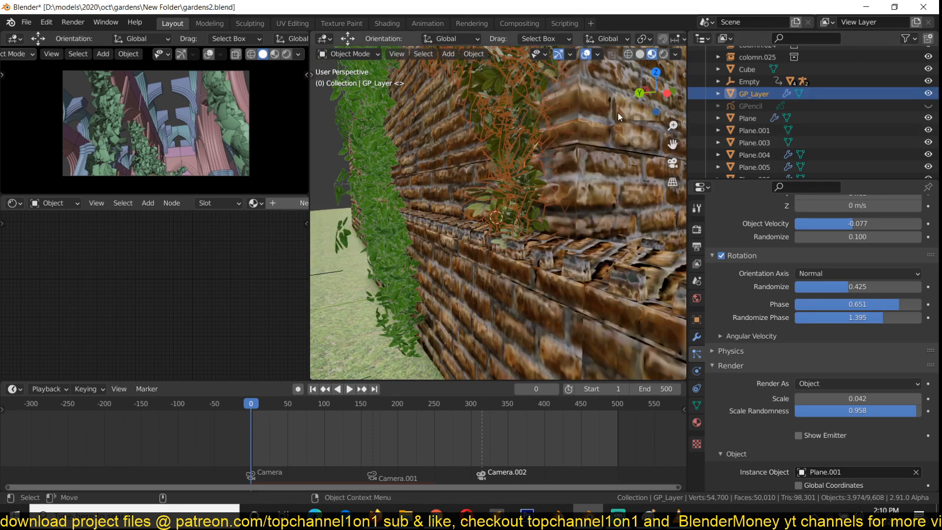
pyautogui.press('Tab')
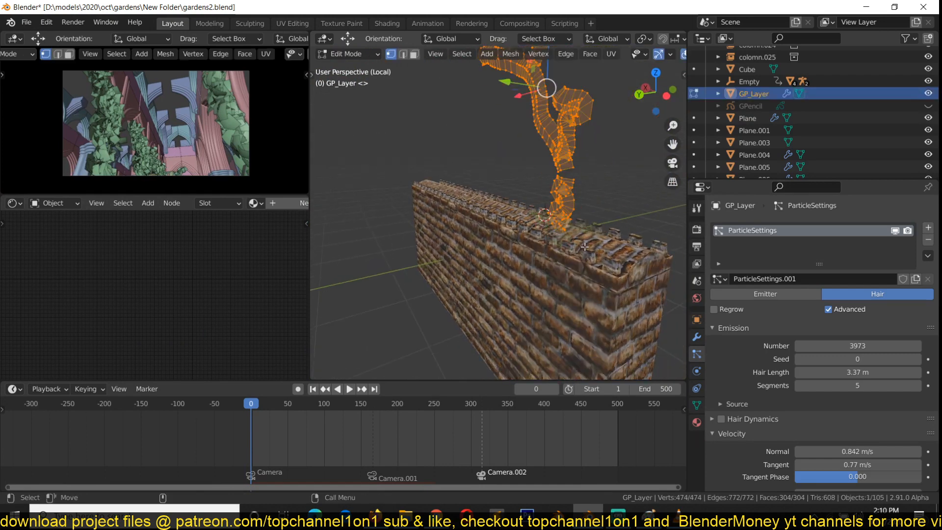
# Preview the leaves draping over the wall top, then return to editing the vine mesh.
pyautogui.click(487, 54)
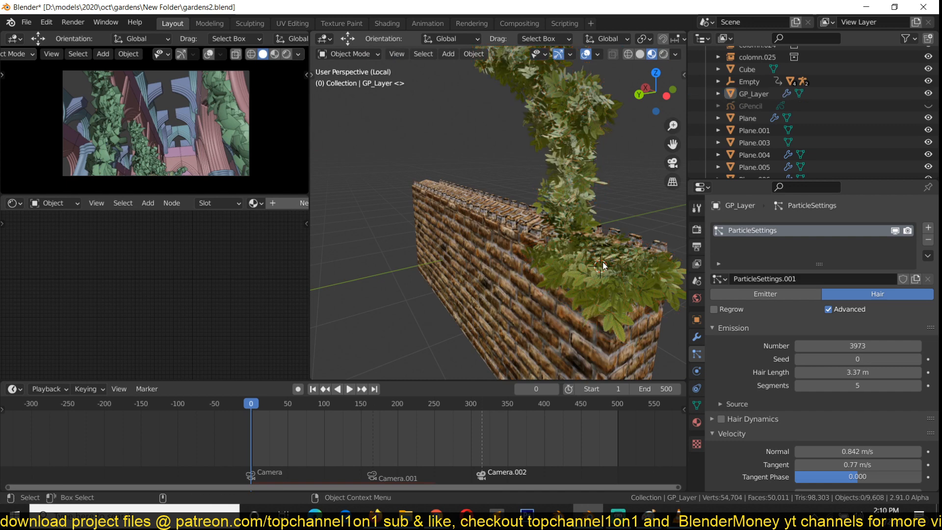
pyautogui.press('Tab')
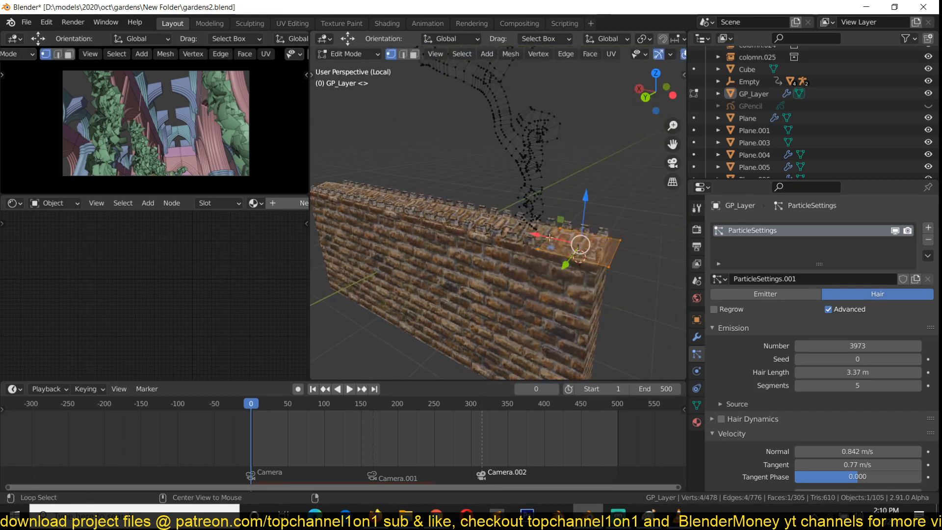